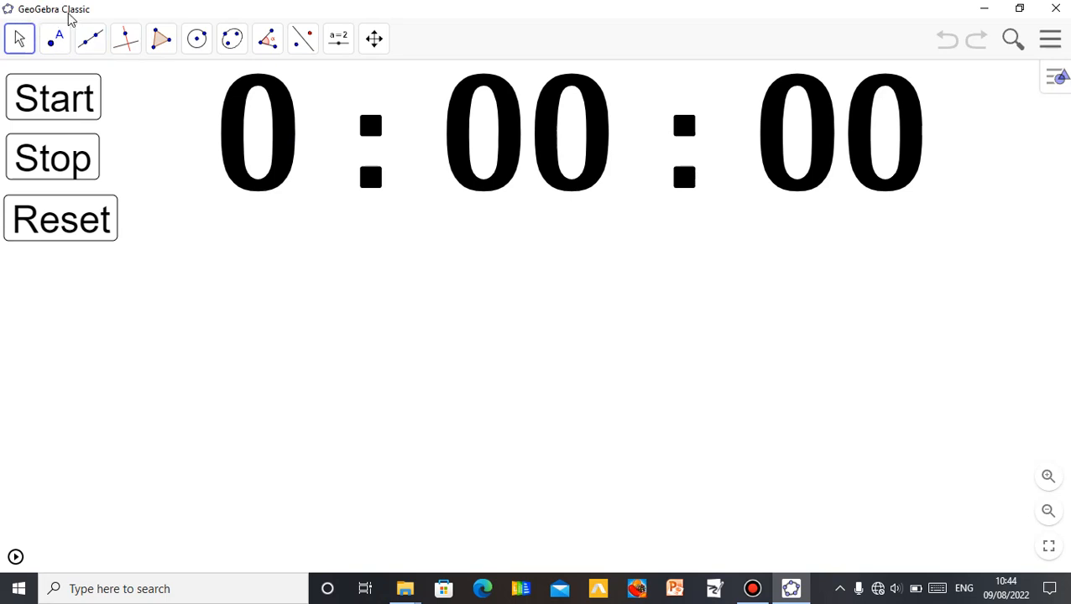
{"action": "mouse_move", "coordinate": [331, 325]}
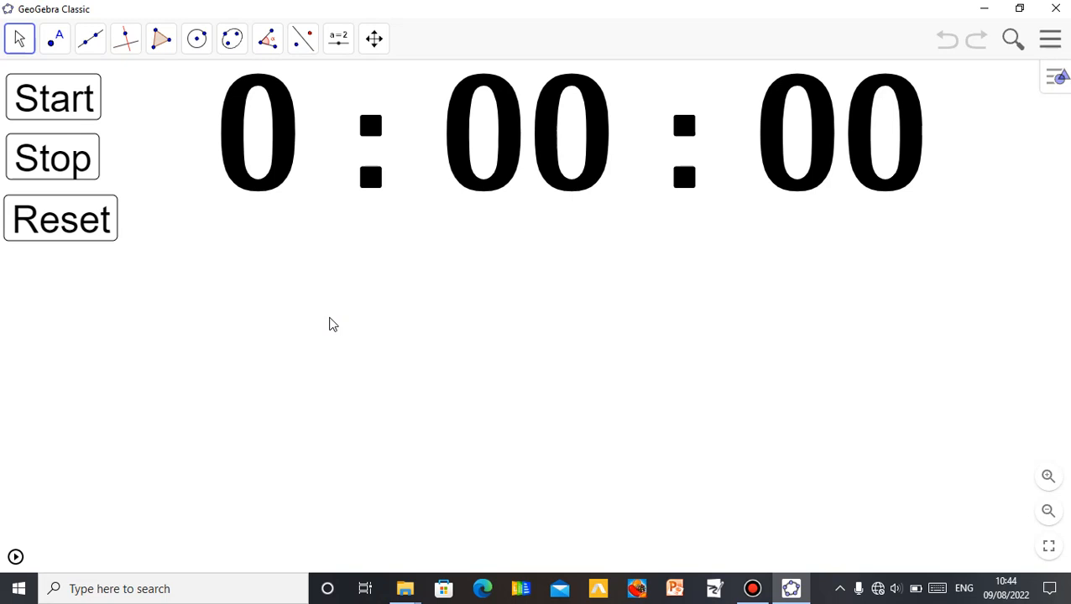
{"action": "mouse_move", "coordinate": [459, 305]}
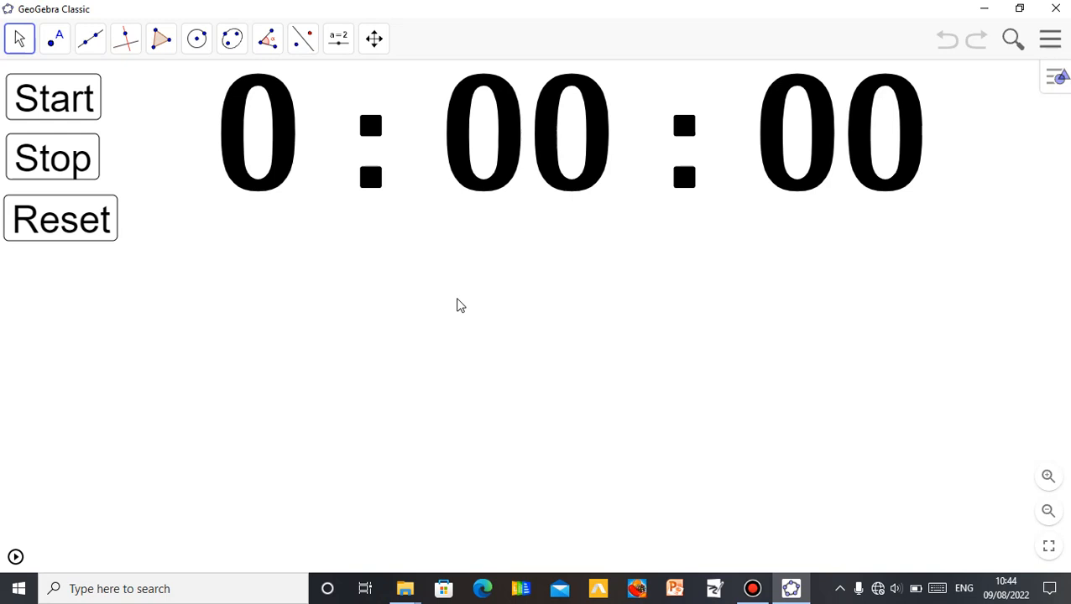
{"action": "mouse_move", "coordinate": [420, 224]}
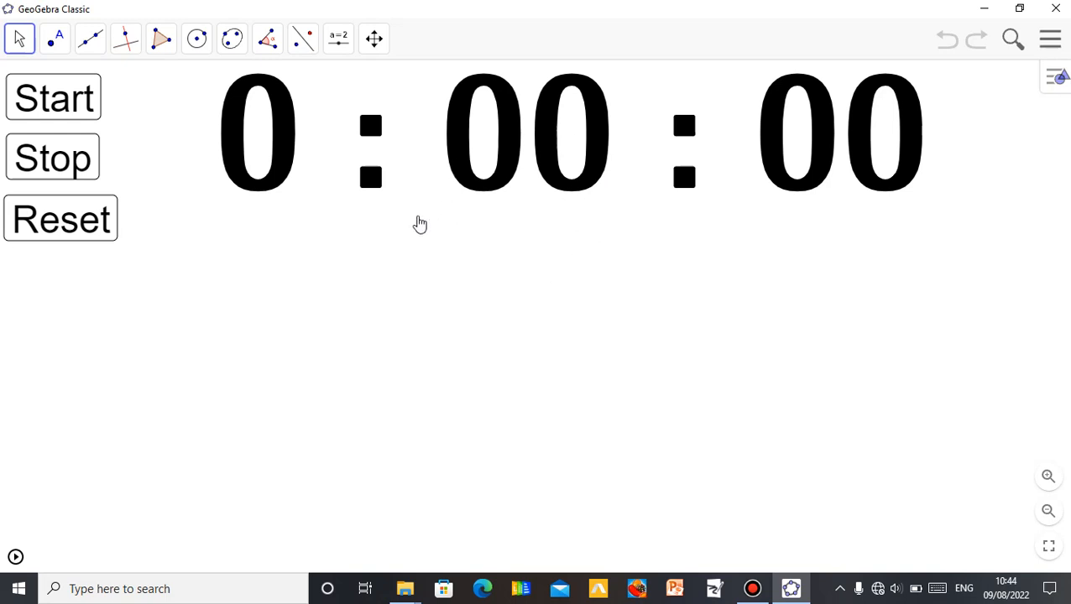
{"action": "mouse_move", "coordinate": [477, 261]}
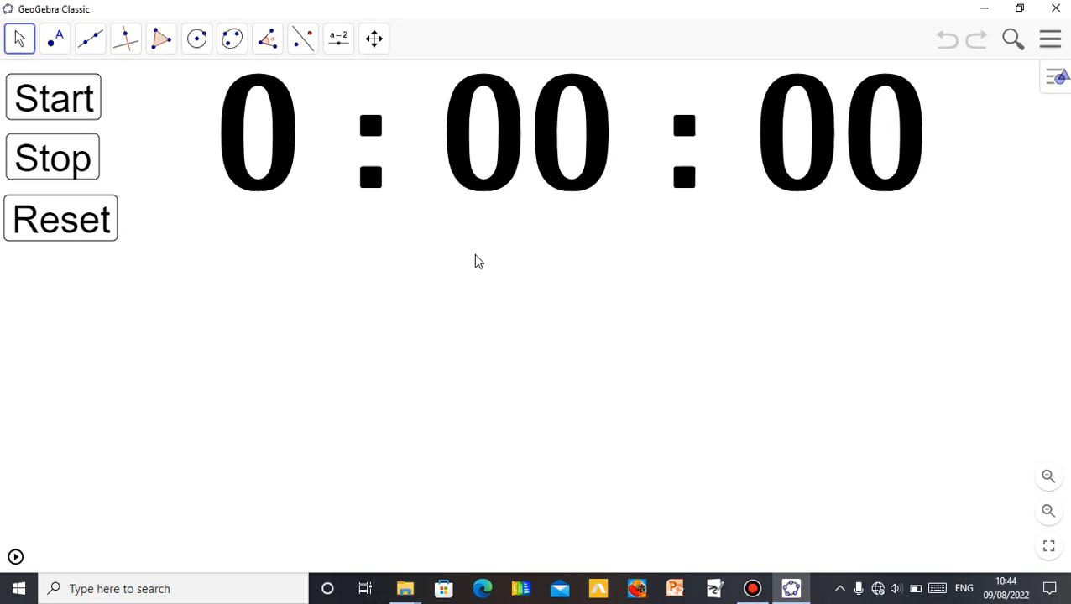
{"action": "mouse_move", "coordinate": [499, 279]}
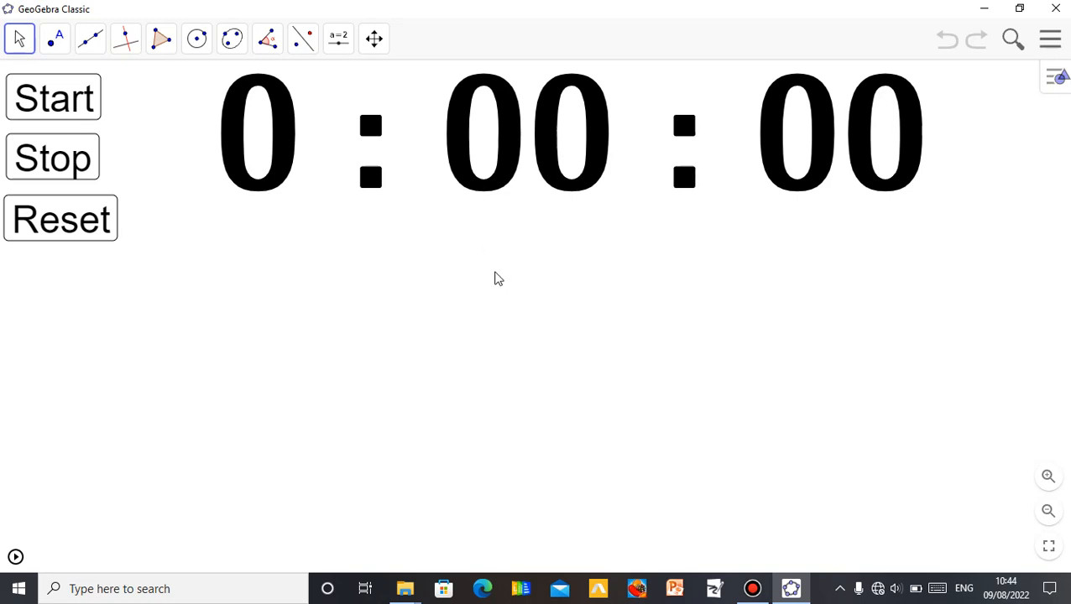
{"action": "mouse_move", "coordinate": [465, 251]}
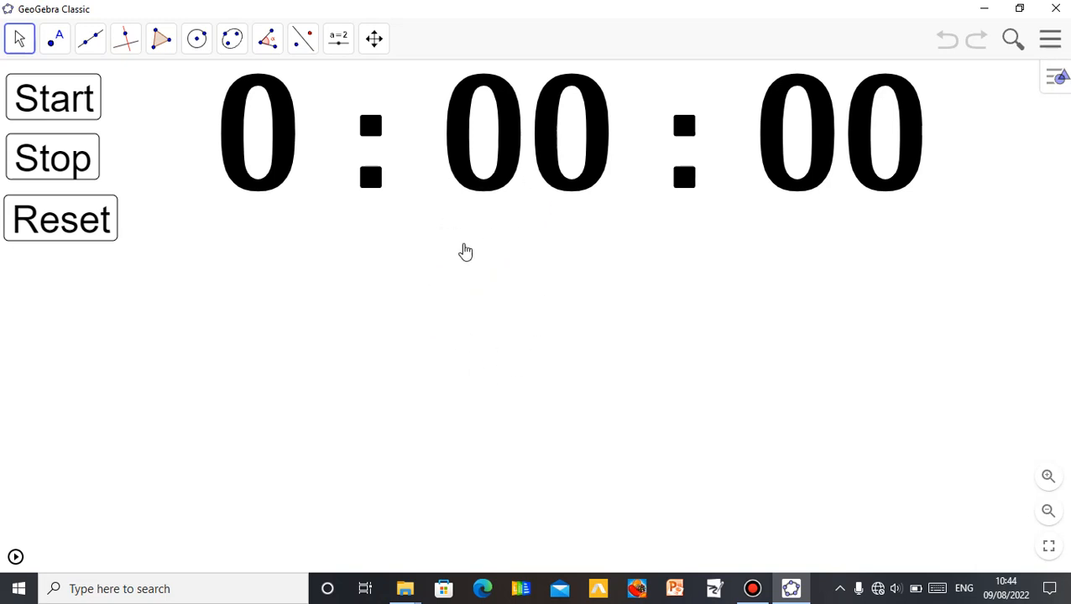
{"action": "mouse_move", "coordinate": [527, 242]}
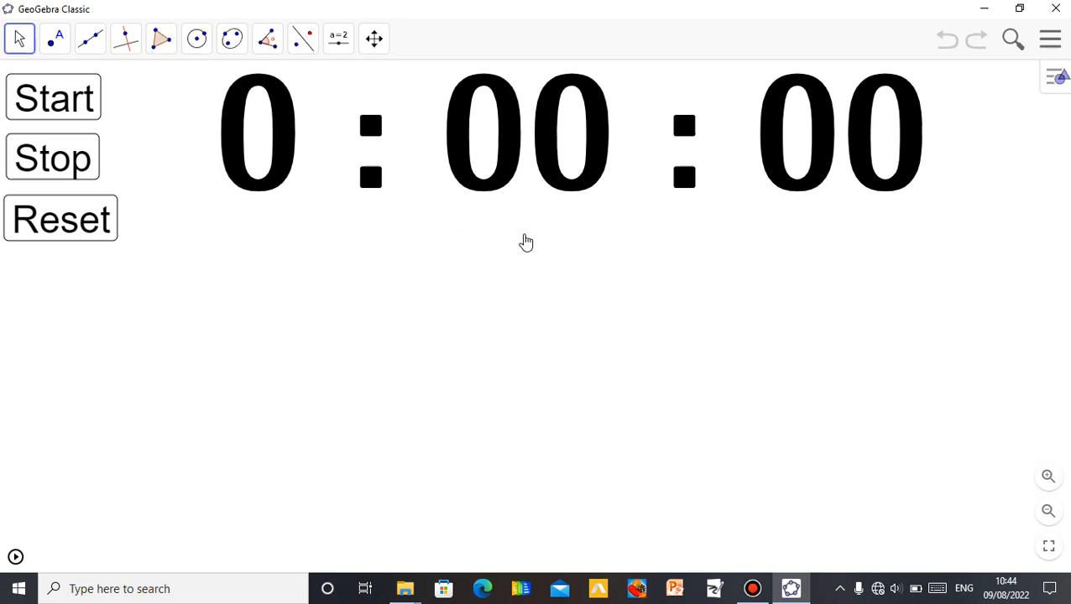
{"action": "mouse_move", "coordinate": [302, 255]}
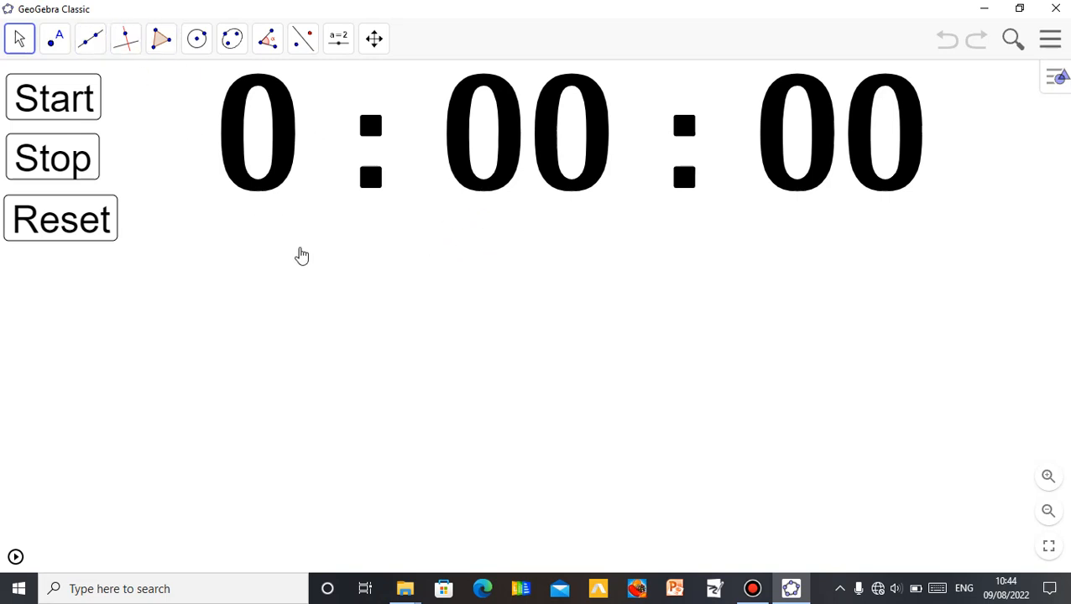
{"action": "mouse_move", "coordinate": [353, 342]}
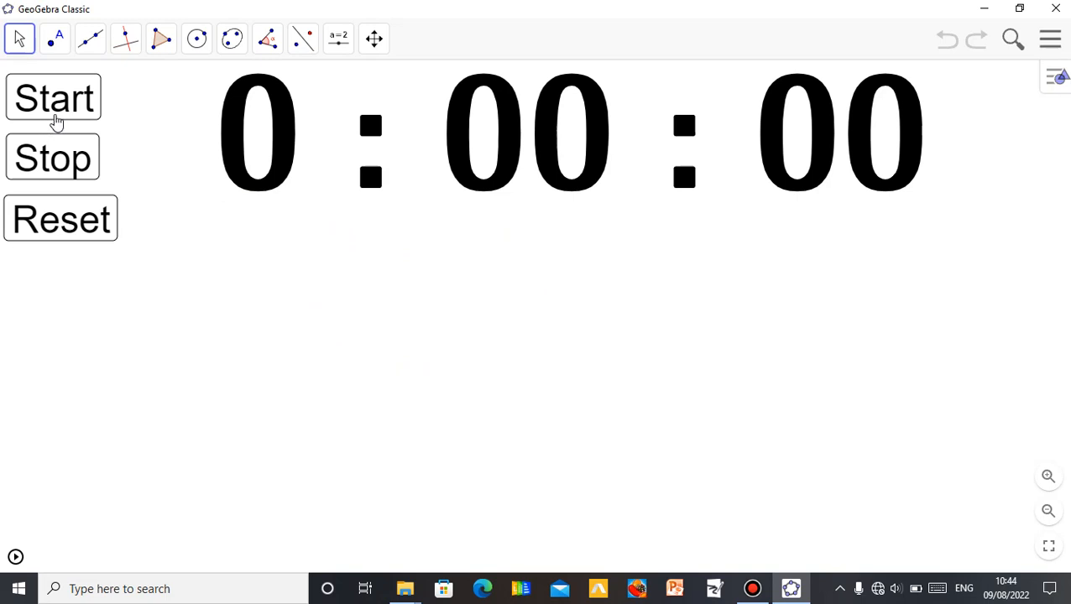
Step: Start the stopwatch and stop it when the counter reads 0:00:20
{"action": "left_click", "coordinate": [53, 98]}
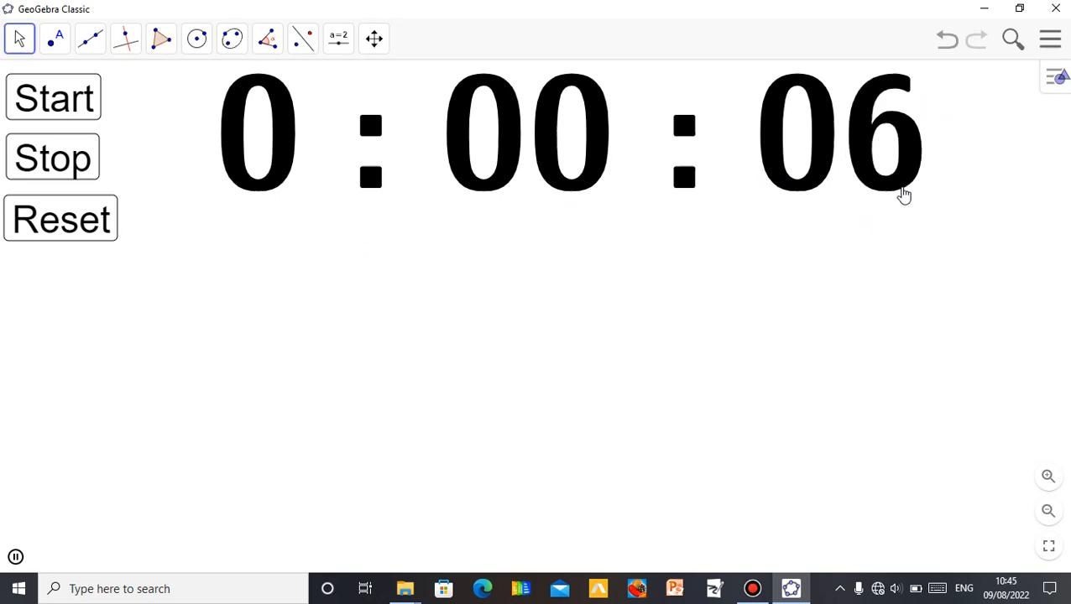
{"action": "mouse_move", "coordinate": [772, 325]}
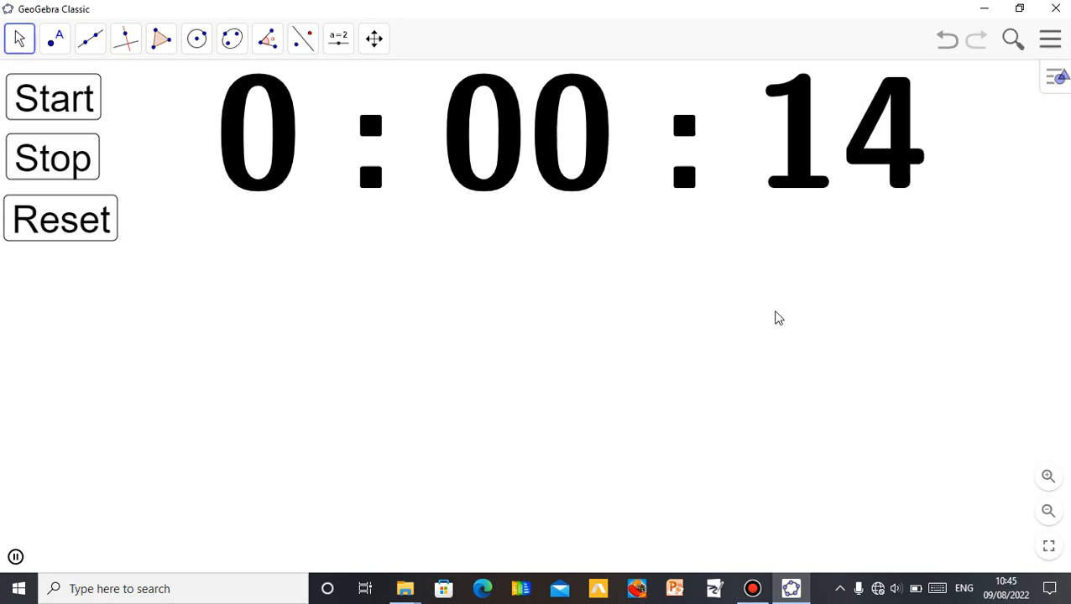
{"action": "mouse_move", "coordinate": [624, 254]}
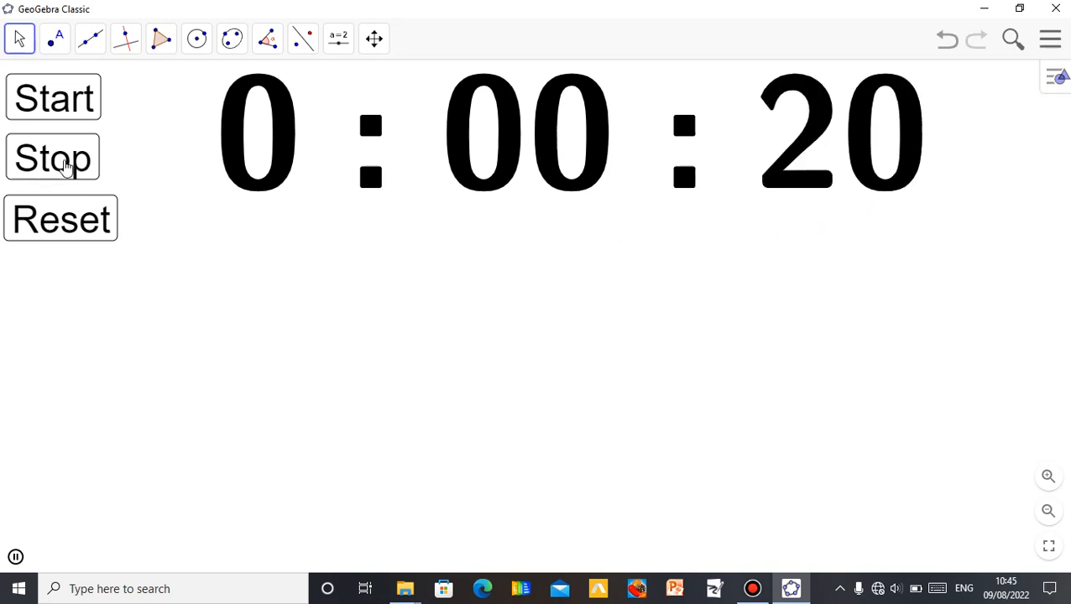
{"action": "left_click", "coordinate": [53, 158]}
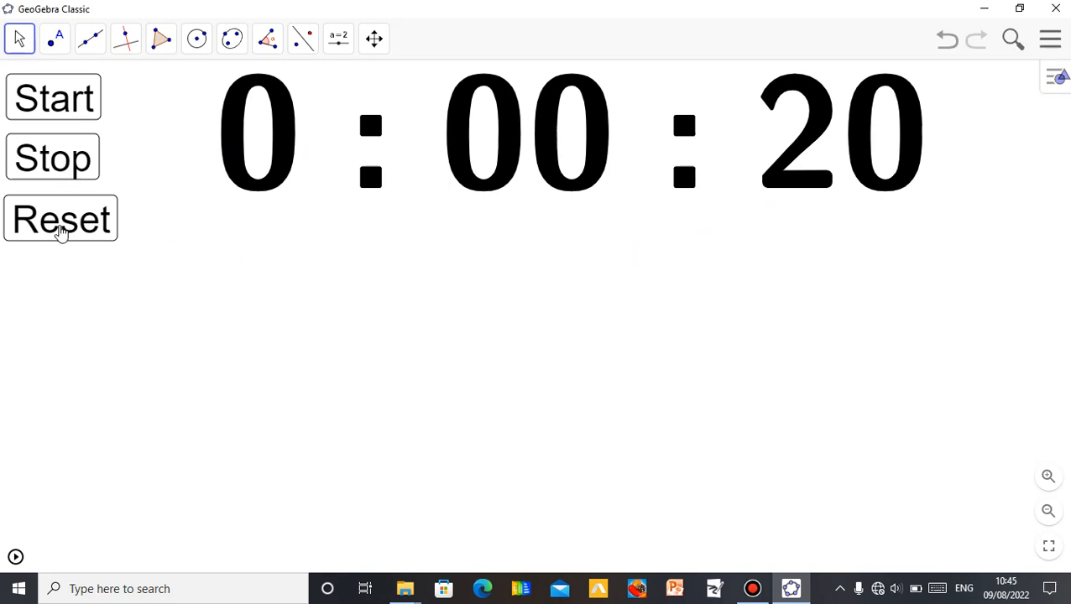
Step: Reset the counter to 0:00:00, then open the Slider tool group of text and widget tools
{"action": "left_click", "coordinate": [60, 218]}
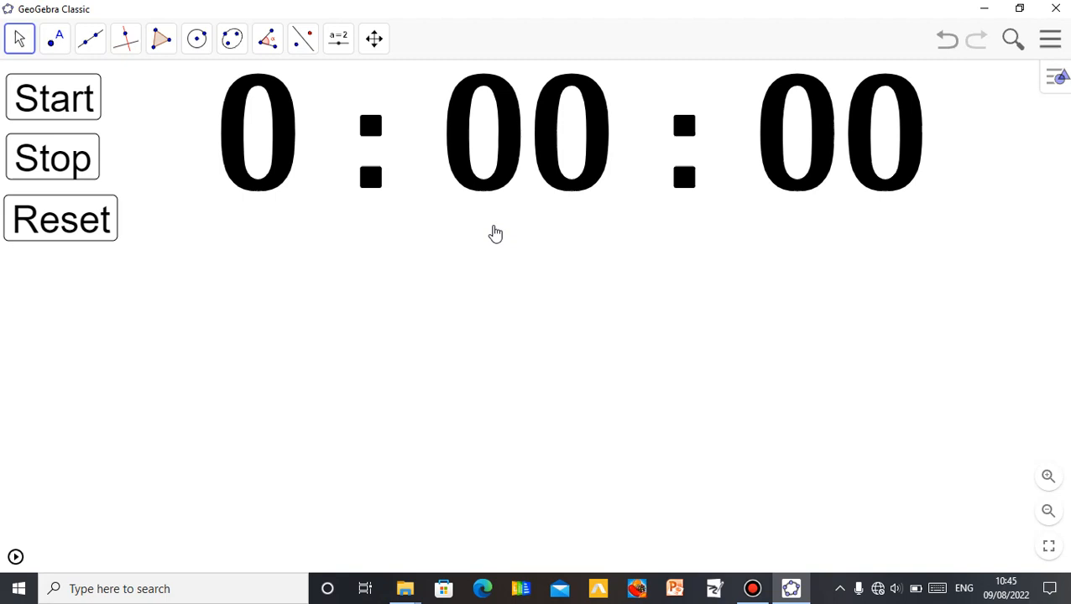
{"action": "mouse_move", "coordinate": [471, 200]}
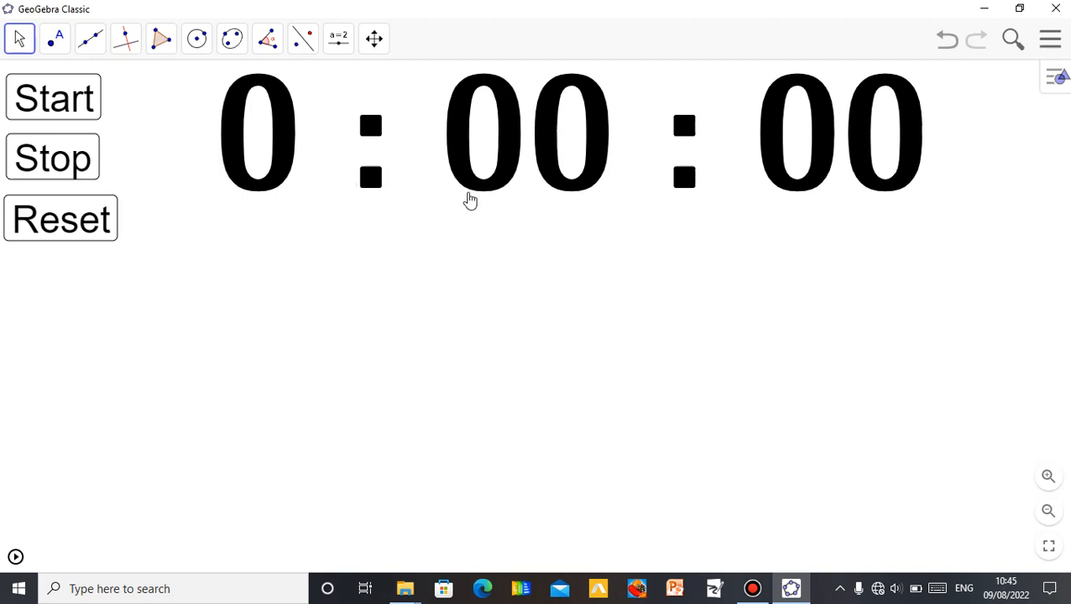
{"action": "mouse_move", "coordinate": [455, 345]}
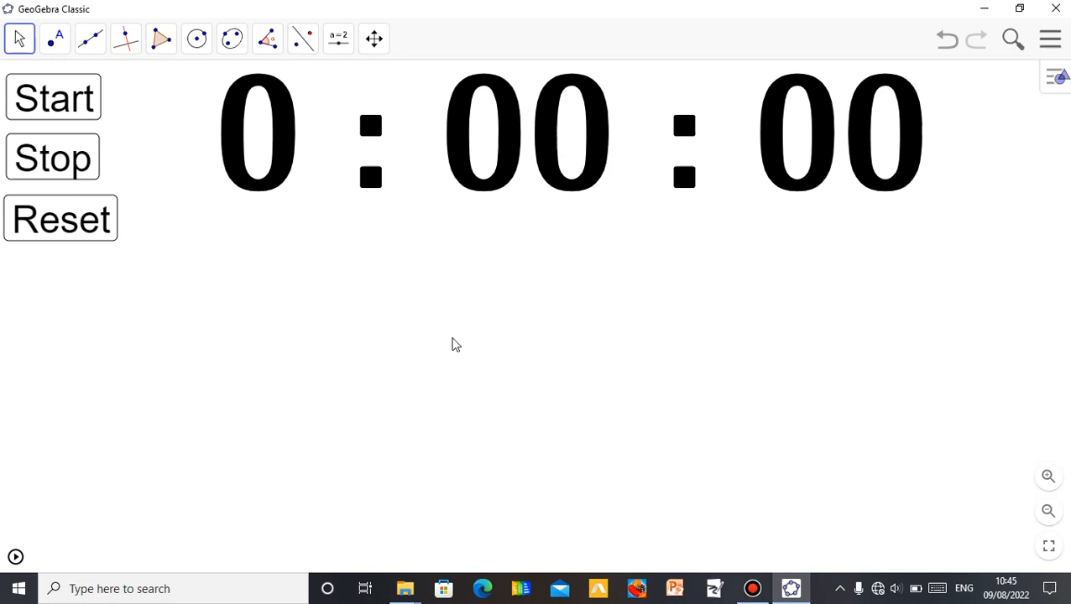
{"action": "mouse_move", "coordinate": [389, 354]}
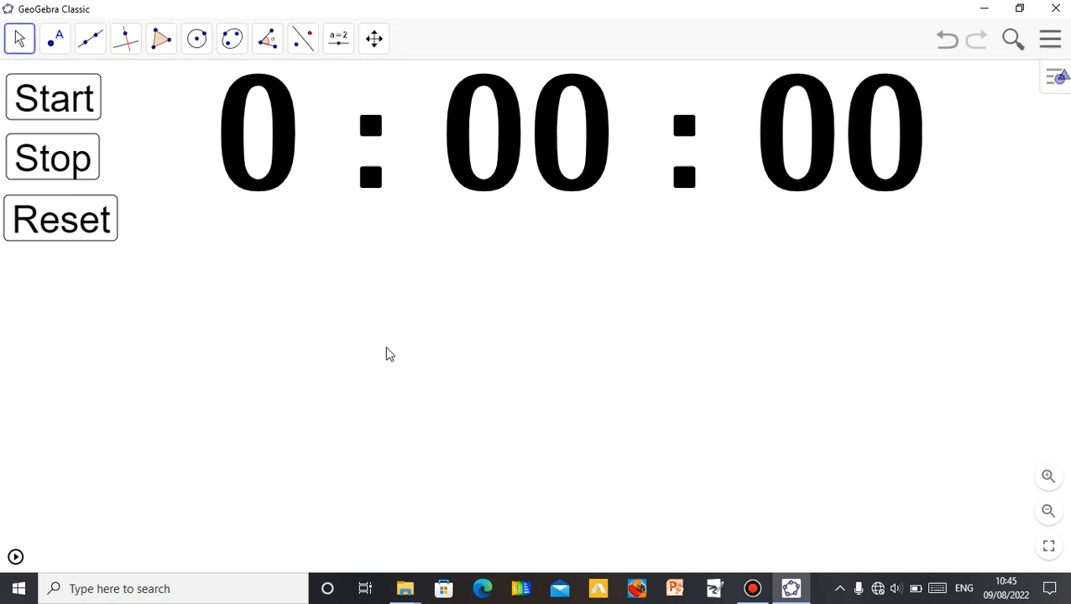
{"action": "mouse_move", "coordinate": [286, 332]}
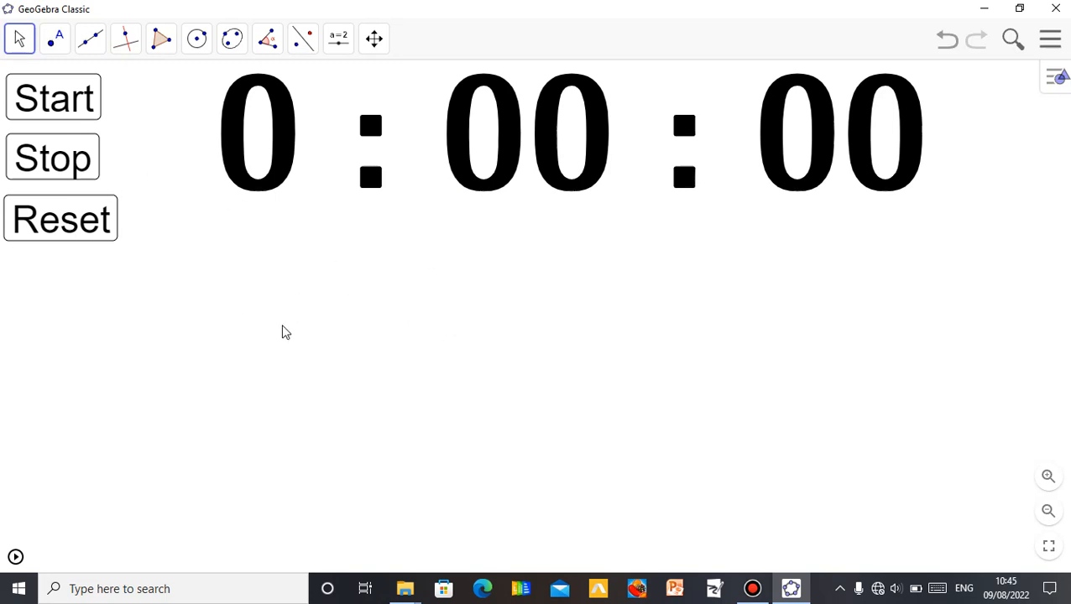
{"action": "mouse_move", "coordinate": [392, 308]}
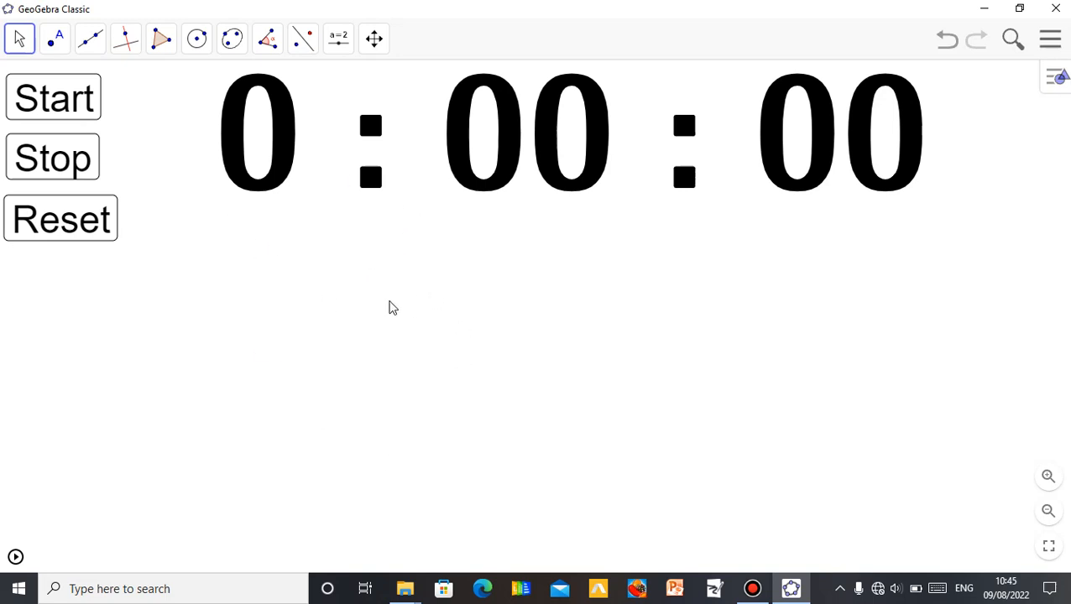
{"action": "mouse_move", "coordinate": [471, 258]}
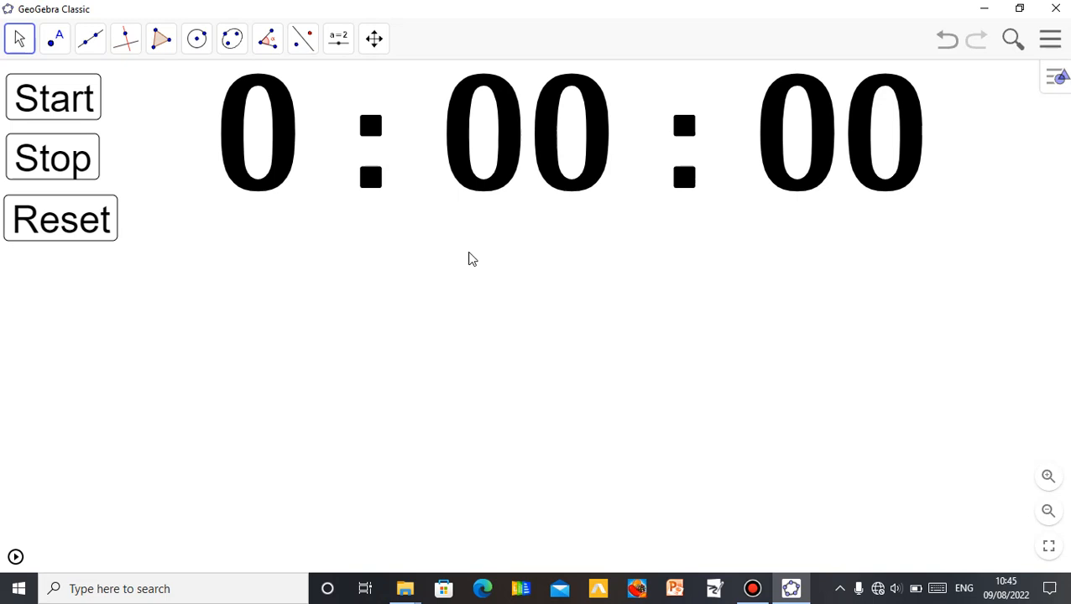
{"action": "mouse_move", "coordinate": [401, 263]}
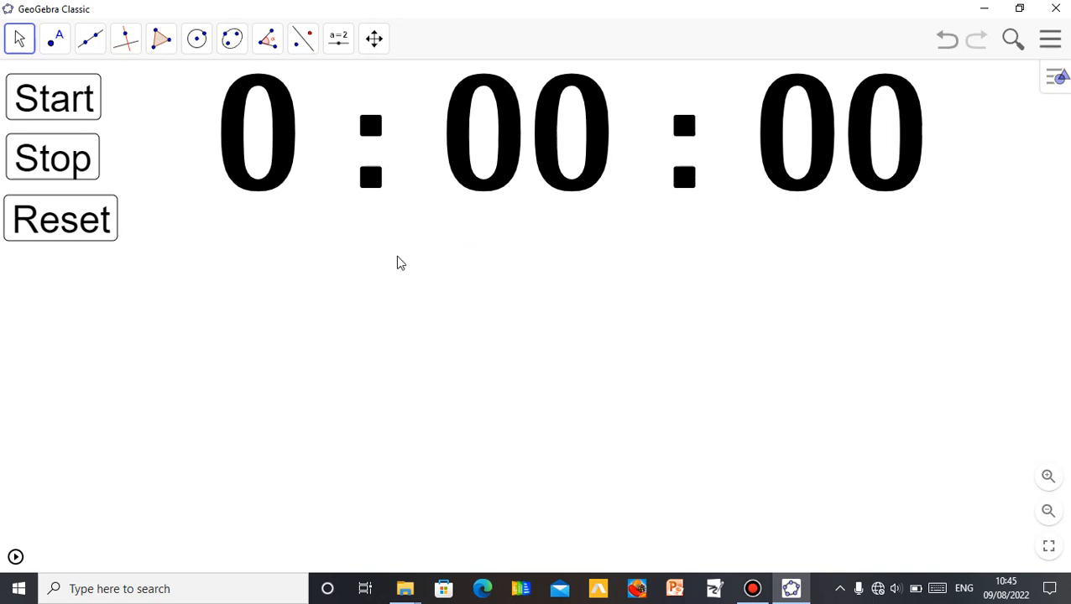
{"action": "mouse_move", "coordinate": [447, 321]}
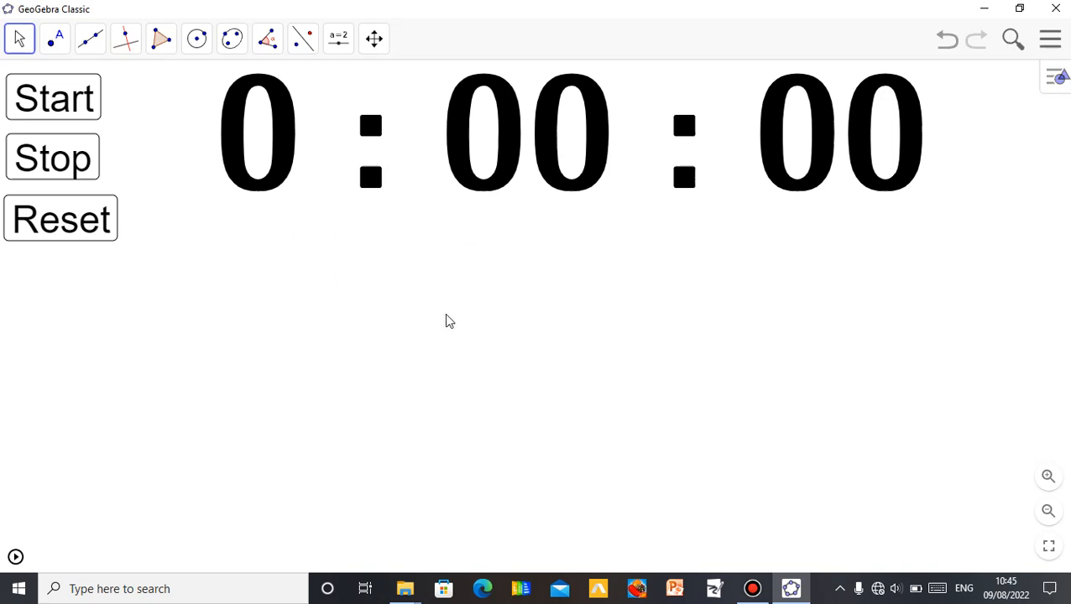
{"action": "mouse_move", "coordinate": [328, 256]}
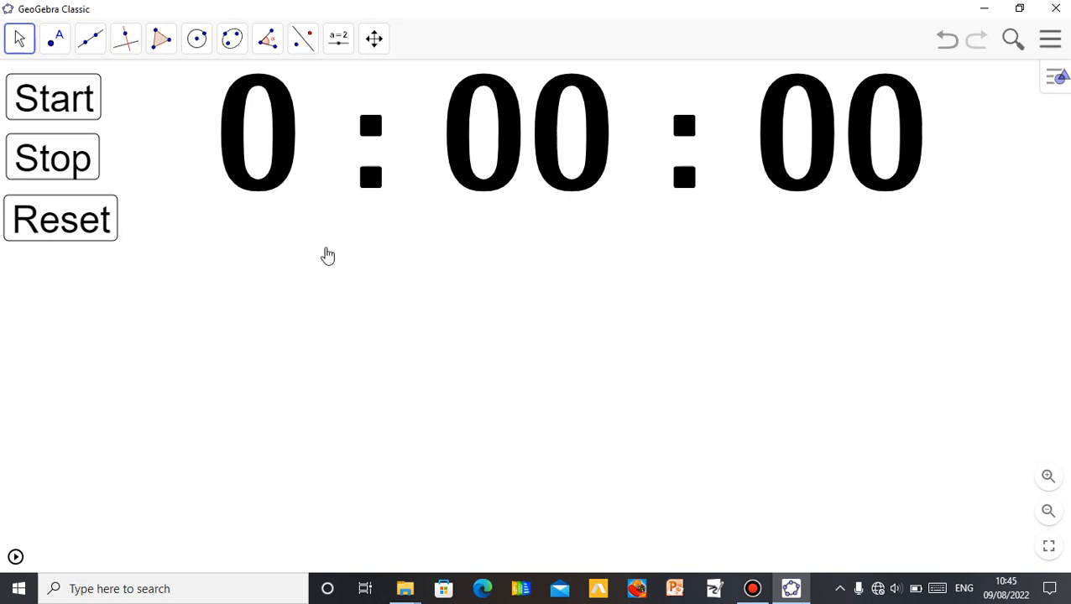
{"action": "mouse_move", "coordinate": [375, 302]}
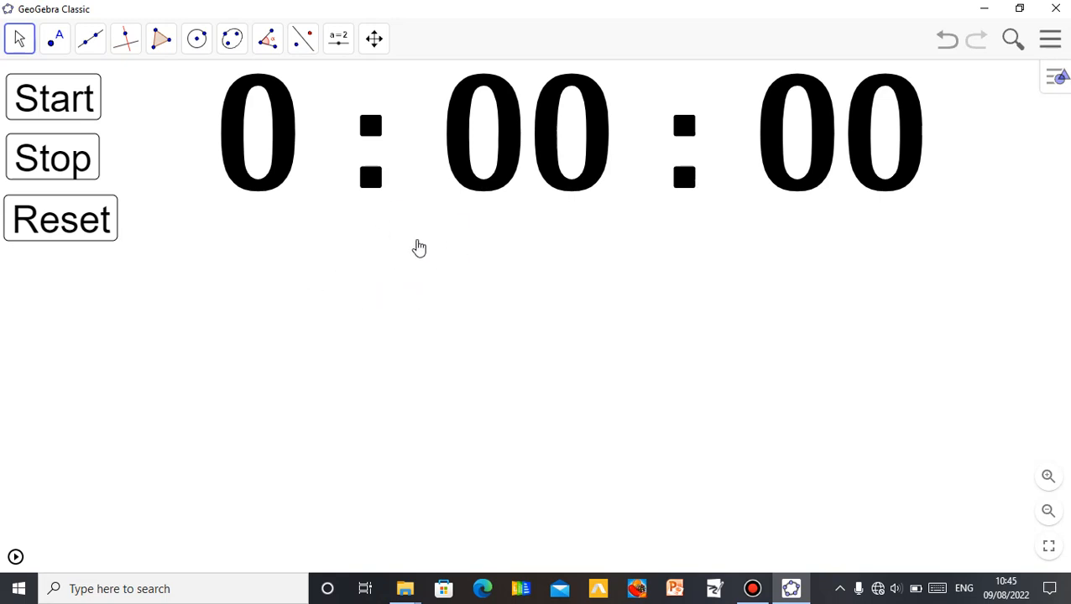
{"action": "mouse_move", "coordinate": [453, 290]}
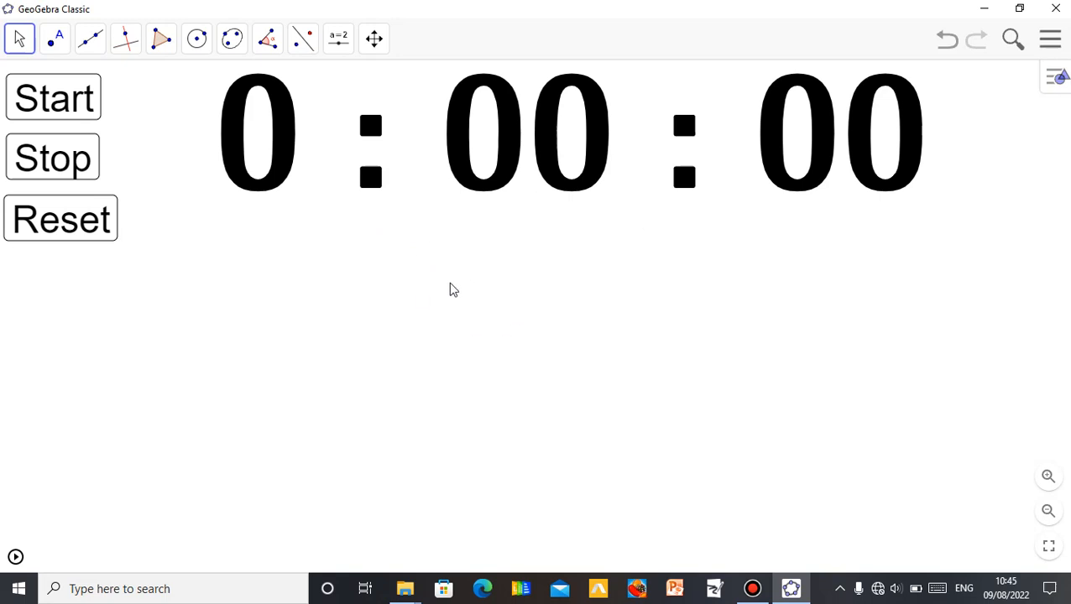
{"action": "mouse_move", "coordinate": [499, 292]}
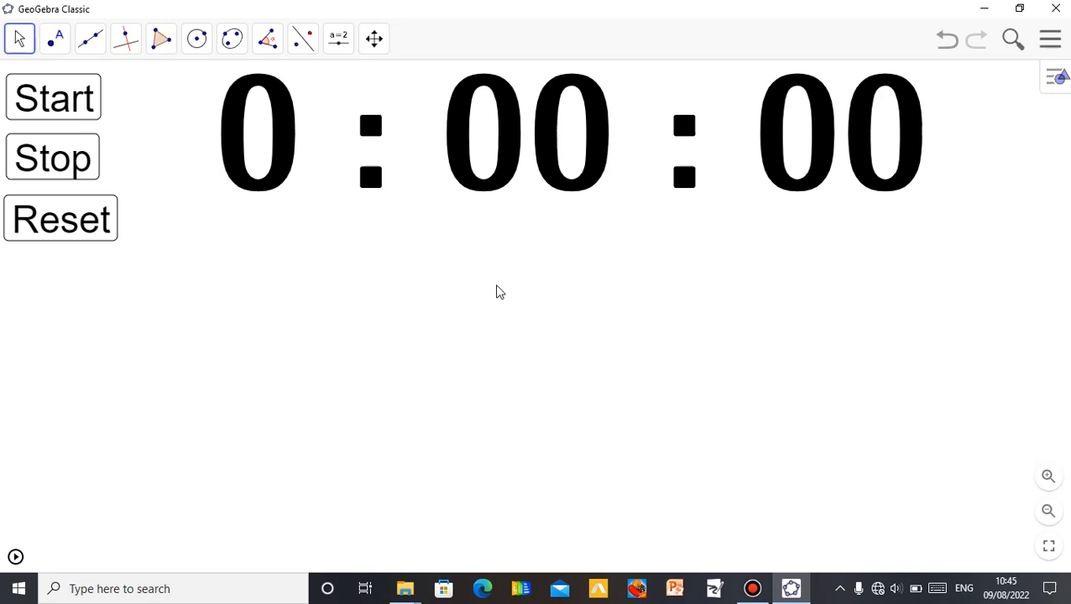
{"action": "mouse_move", "coordinate": [443, 197]}
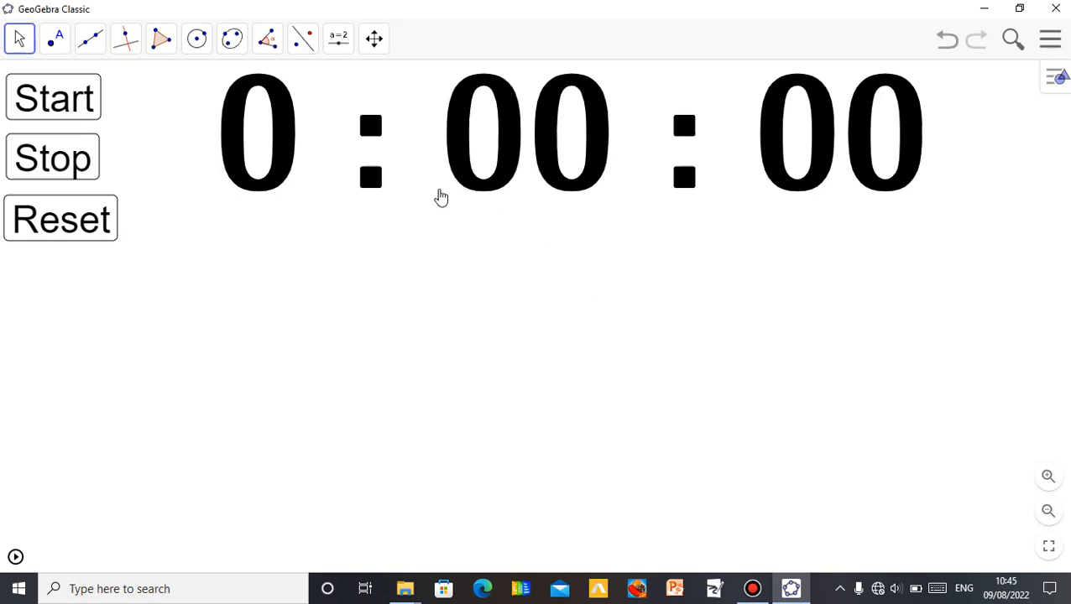
{"action": "mouse_move", "coordinate": [453, 358]}
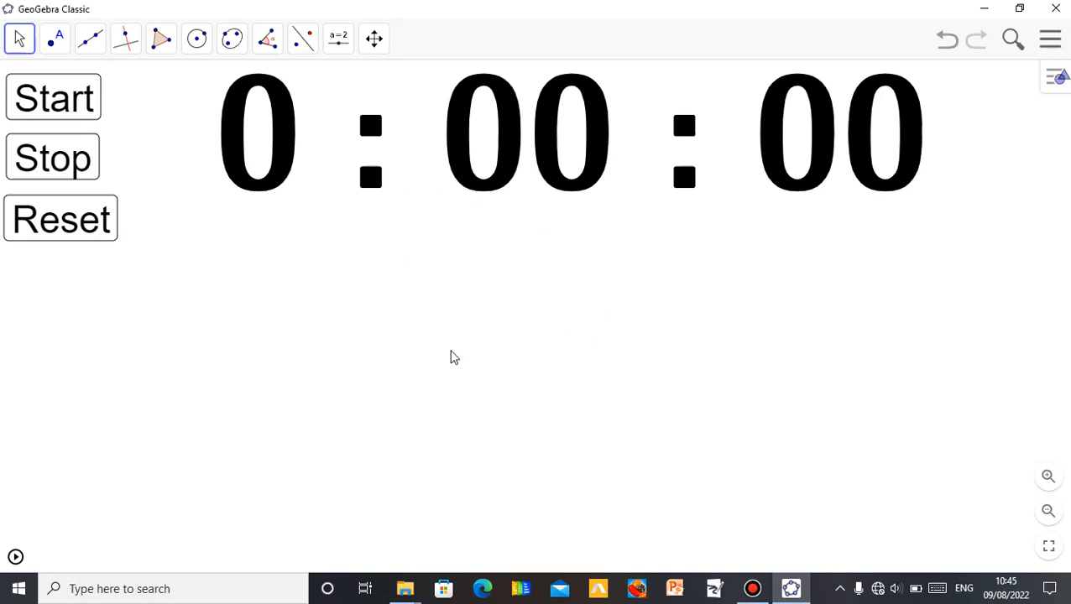
{"action": "mouse_move", "coordinate": [462, 303]}
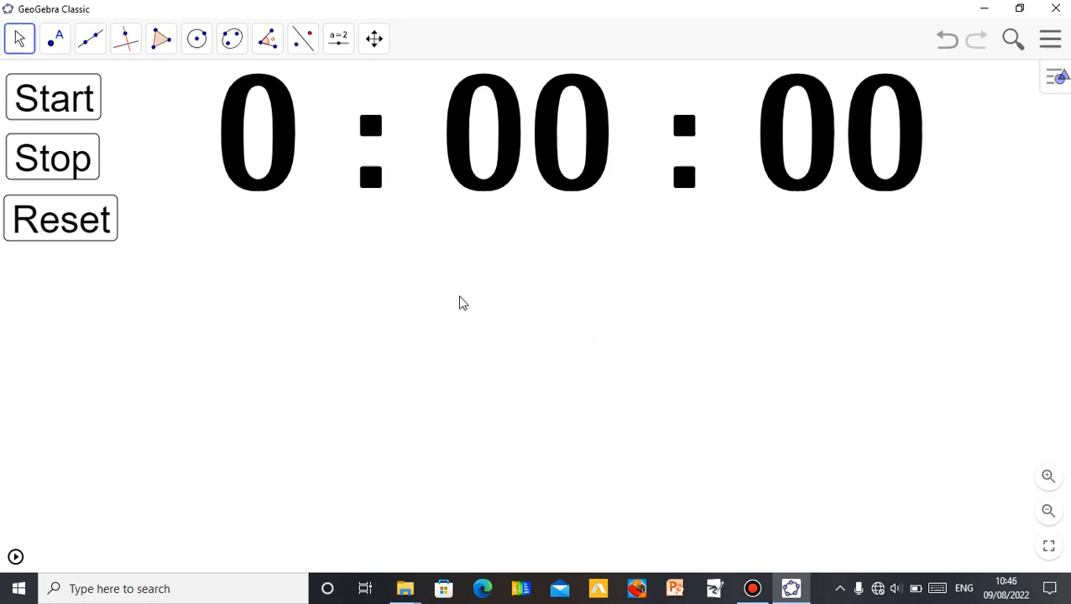
{"action": "mouse_move", "coordinate": [518, 188]}
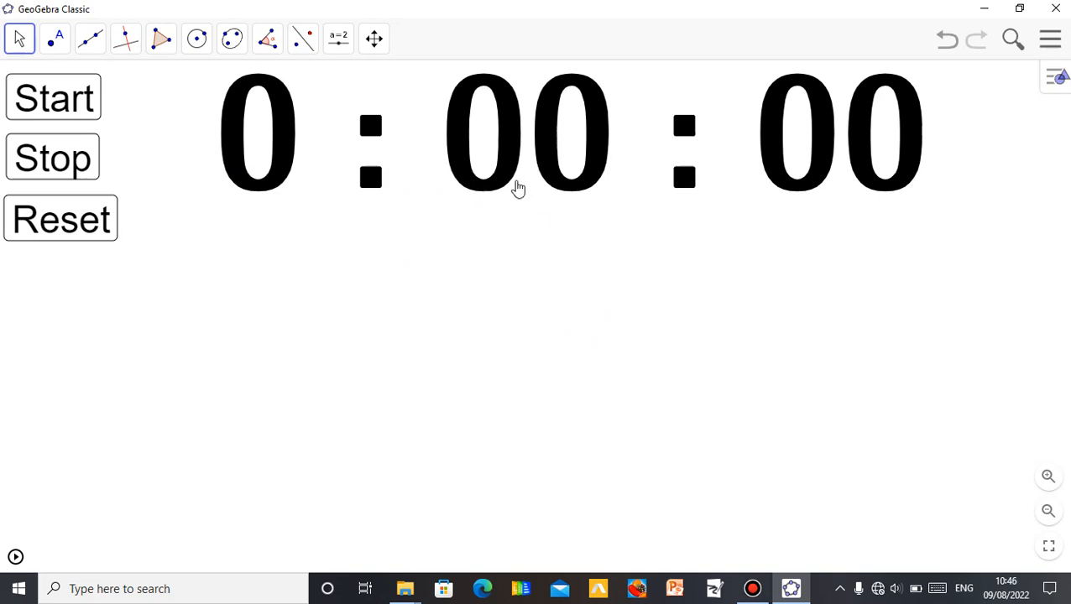
{"action": "mouse_move", "coordinate": [444, 205]}
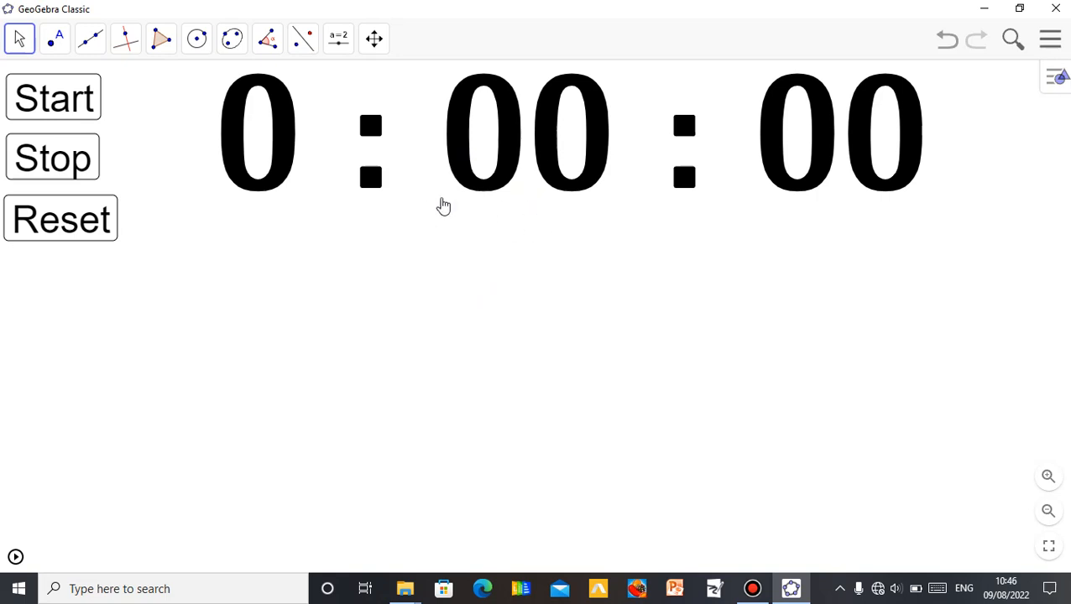
{"action": "mouse_move", "coordinate": [452, 183]}
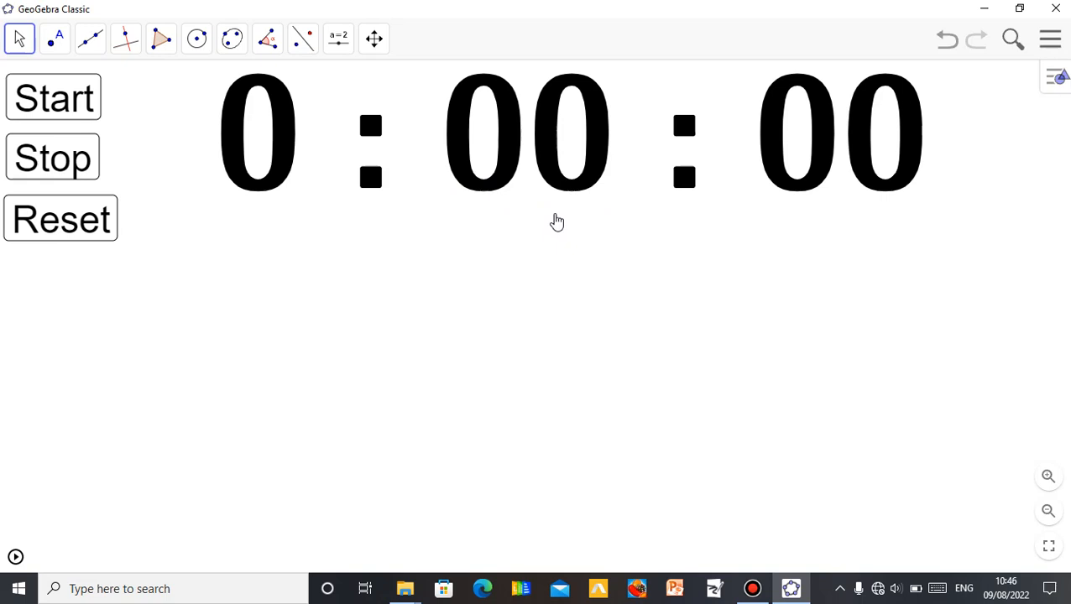
{"action": "mouse_move", "coordinate": [612, 202]}
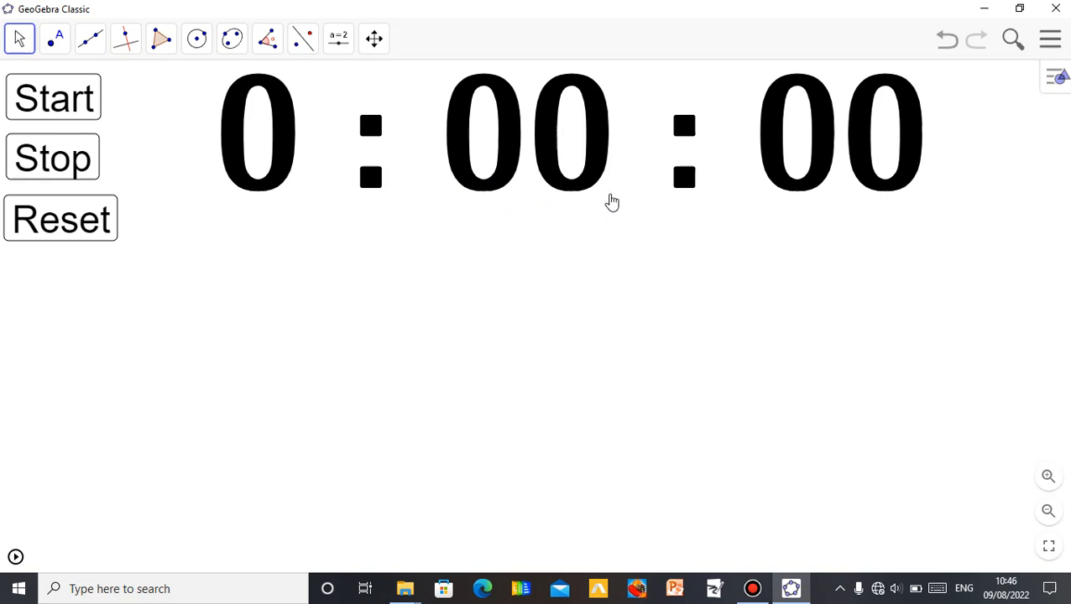
{"action": "mouse_move", "coordinate": [455, 189]}
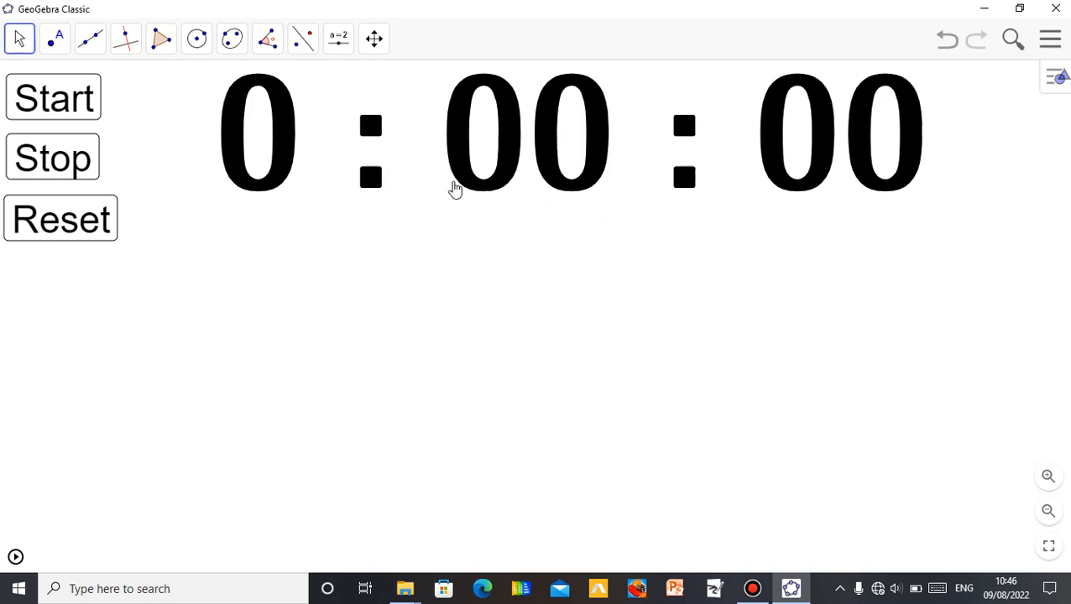
{"action": "mouse_move", "coordinate": [437, 172]}
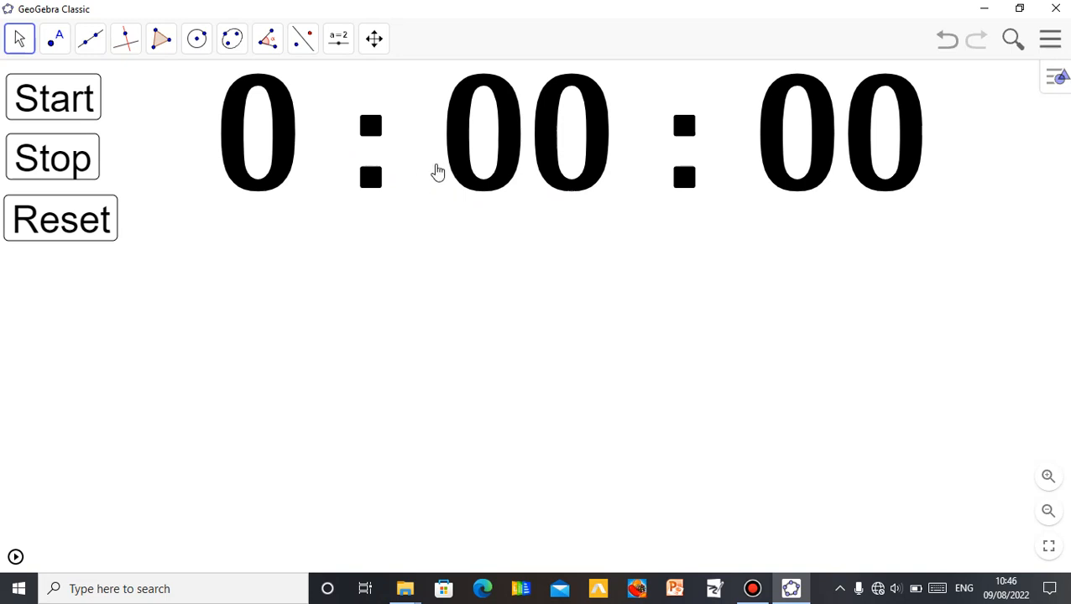
{"action": "mouse_move", "coordinate": [520, 244]}
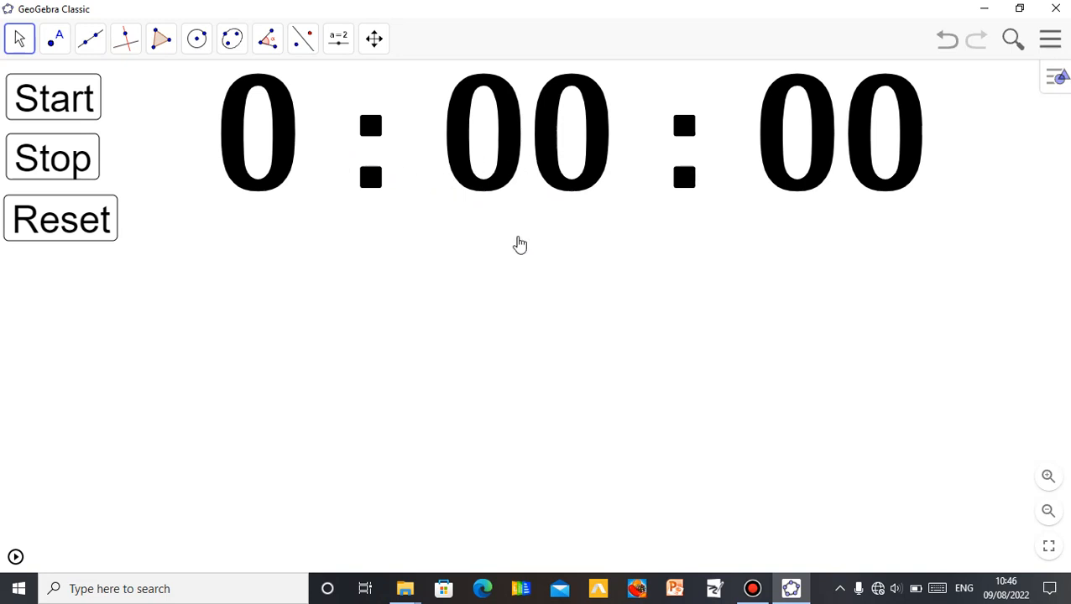
{"action": "mouse_move", "coordinate": [290, 117]}
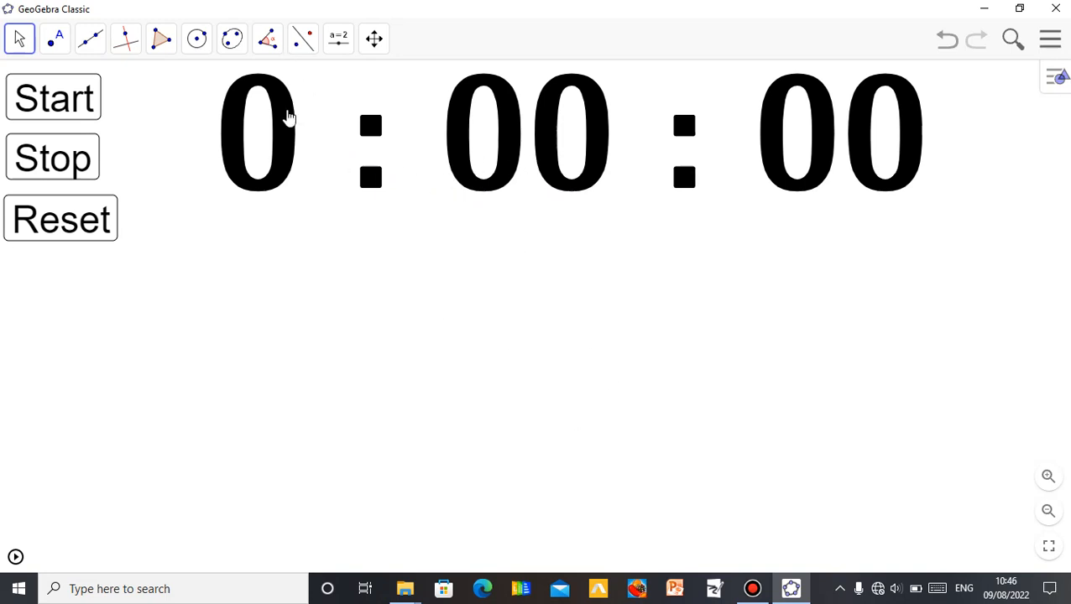
{"action": "left_click", "coordinate": [54, 38]}
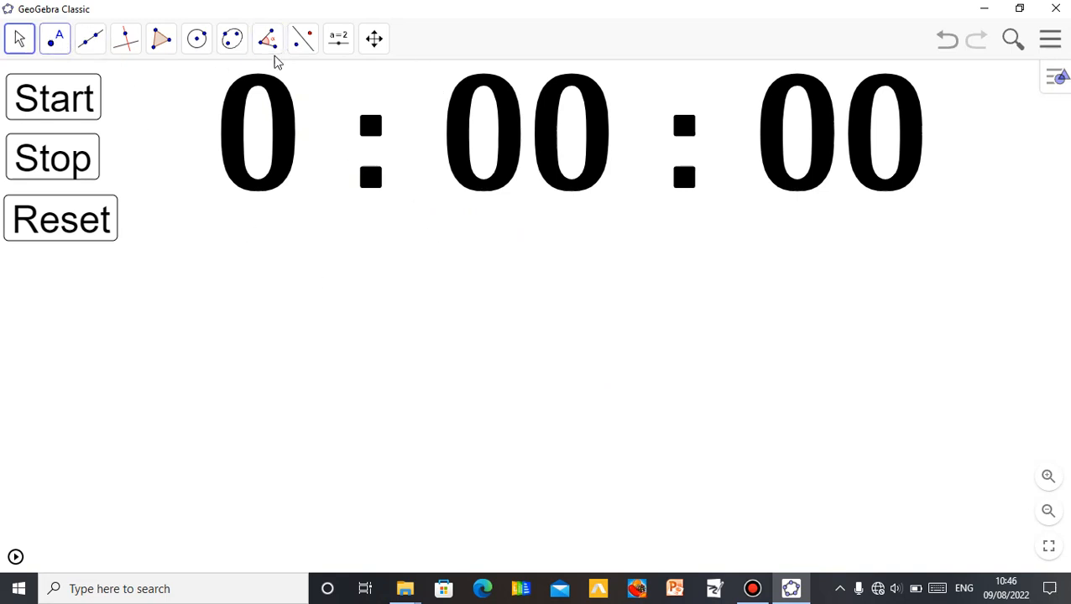
{"action": "left_click", "coordinate": [18, 38]}
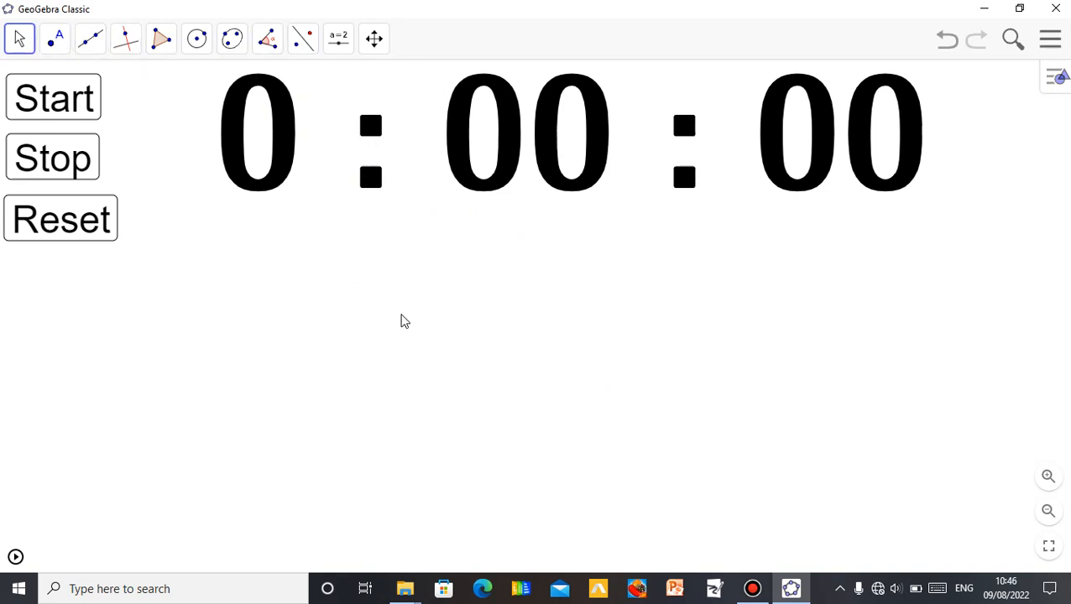
{"action": "left_click", "coordinate": [339, 38]}
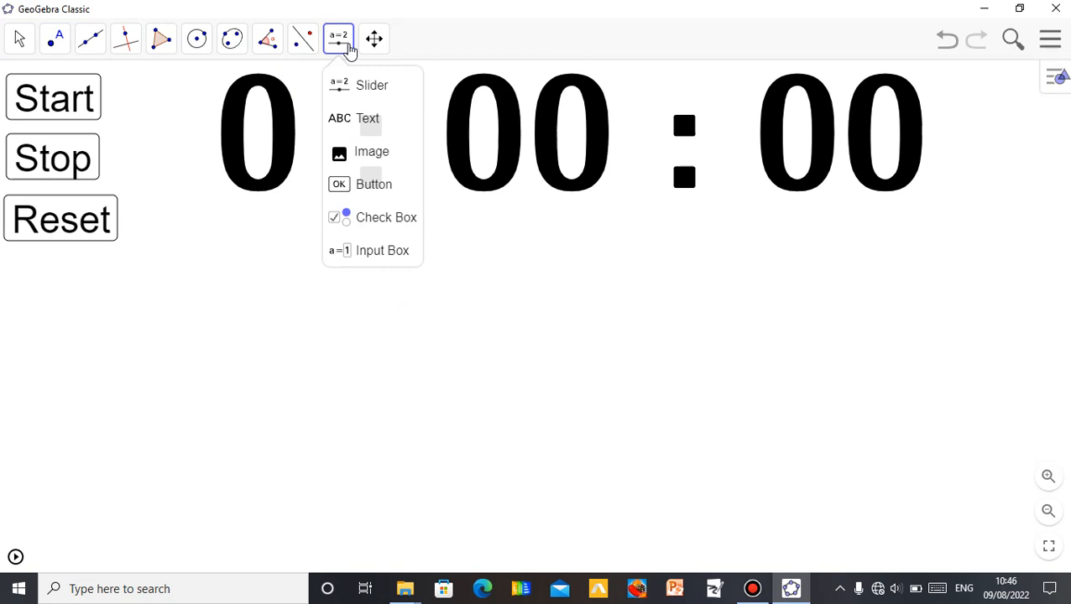
Step: Choose the Text tool and place a new text below the counter
{"action": "left_click", "coordinate": [368, 119]}
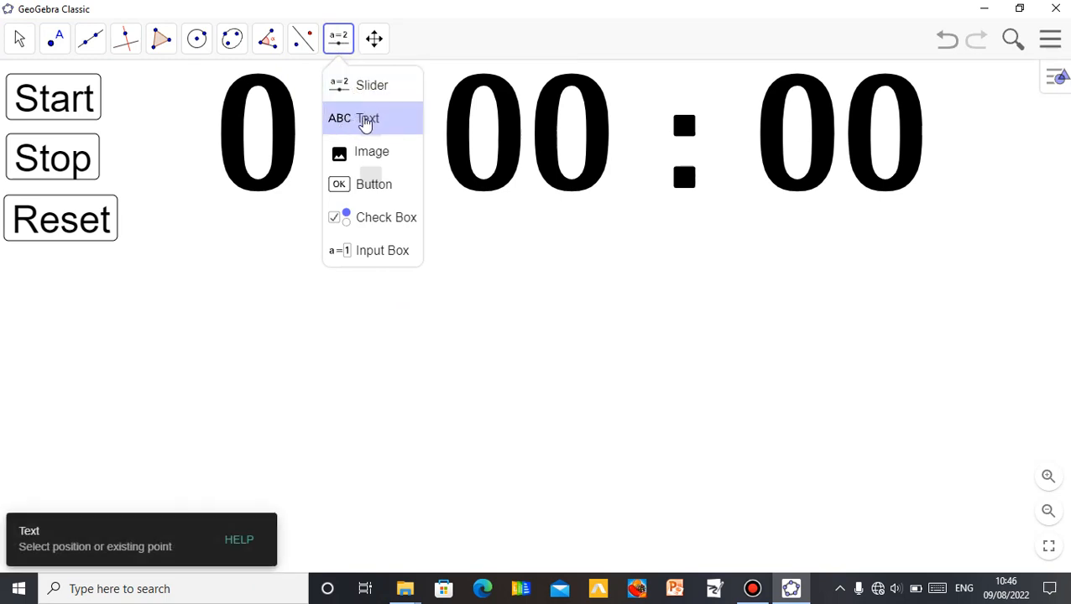
{"action": "mouse_move", "coordinate": [372, 130]}
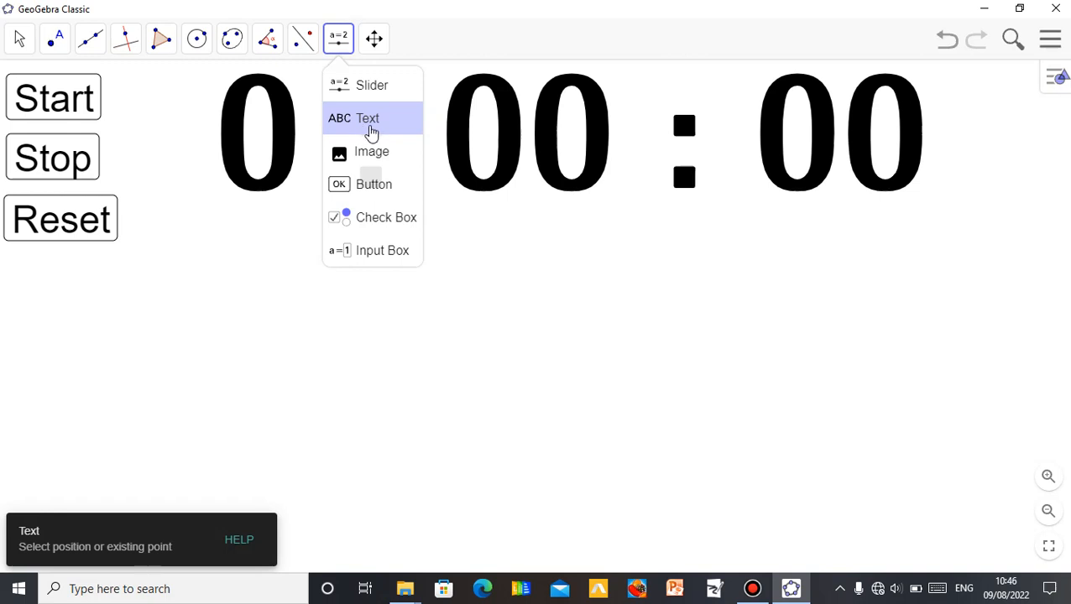
{"action": "left_click", "coordinate": [367, 118]}
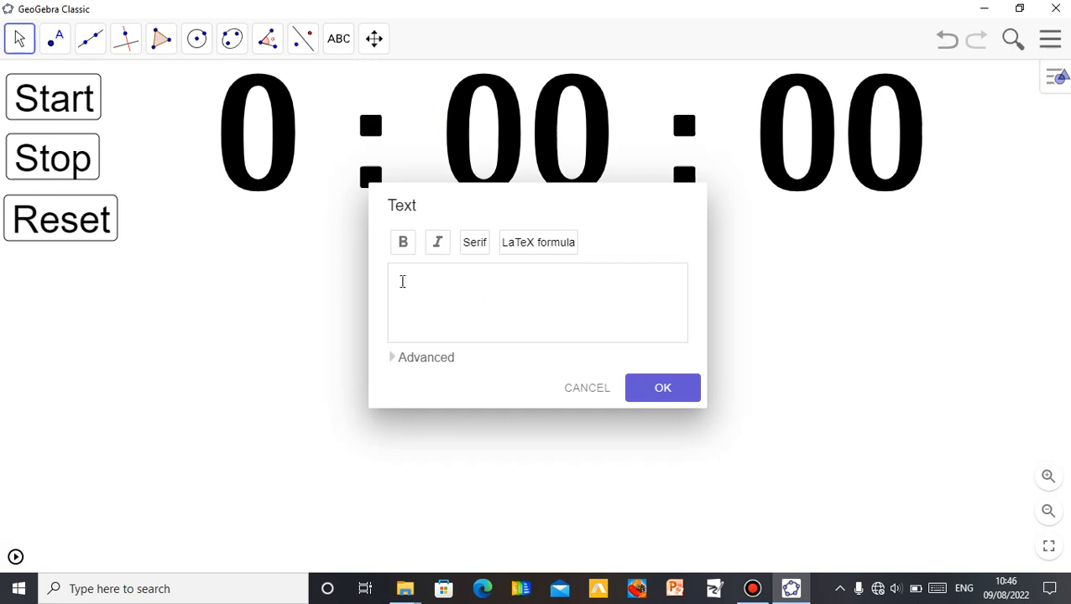
{"action": "mouse_move", "coordinate": [431, 295]}
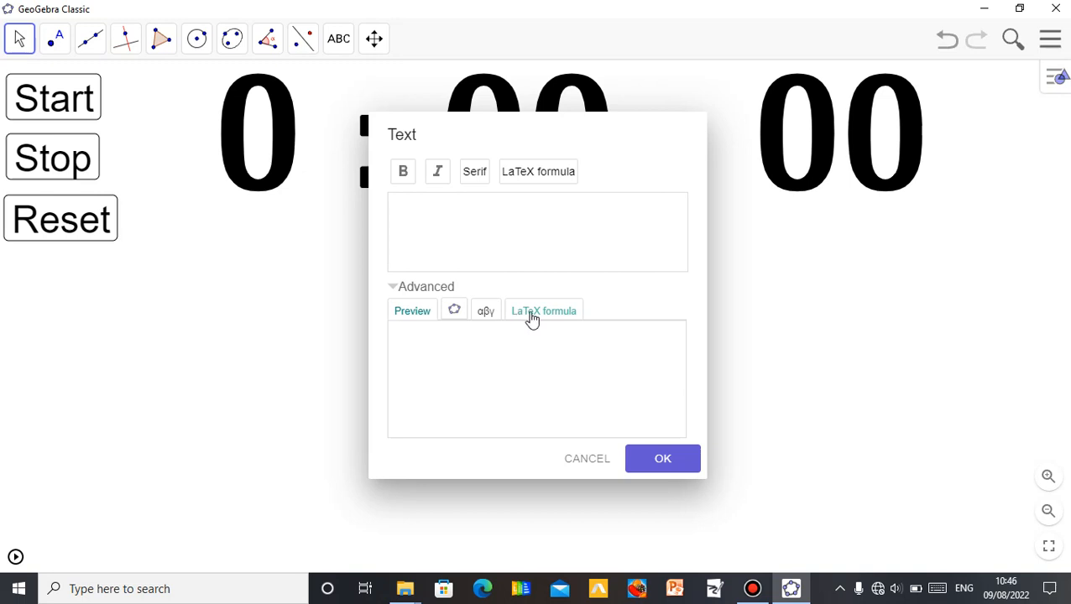
Step: Turn on LaTeX formula mode and insert a \frac{a}{b} fraction template
{"action": "left_click", "coordinate": [544, 311]}
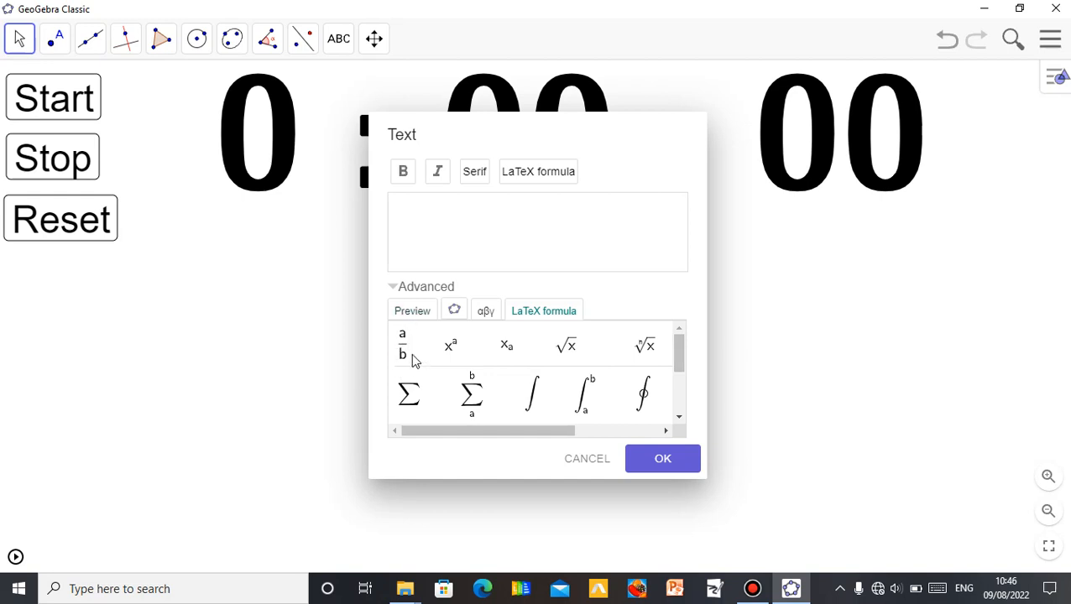
{"action": "mouse_move", "coordinate": [464, 351]}
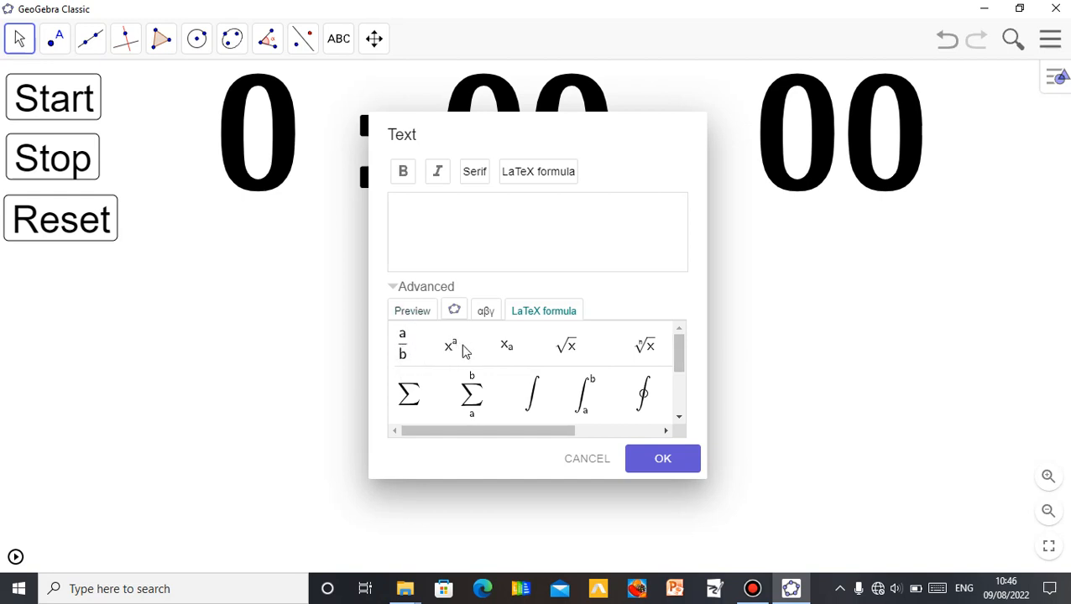
{"action": "mouse_move", "coordinate": [568, 362]}
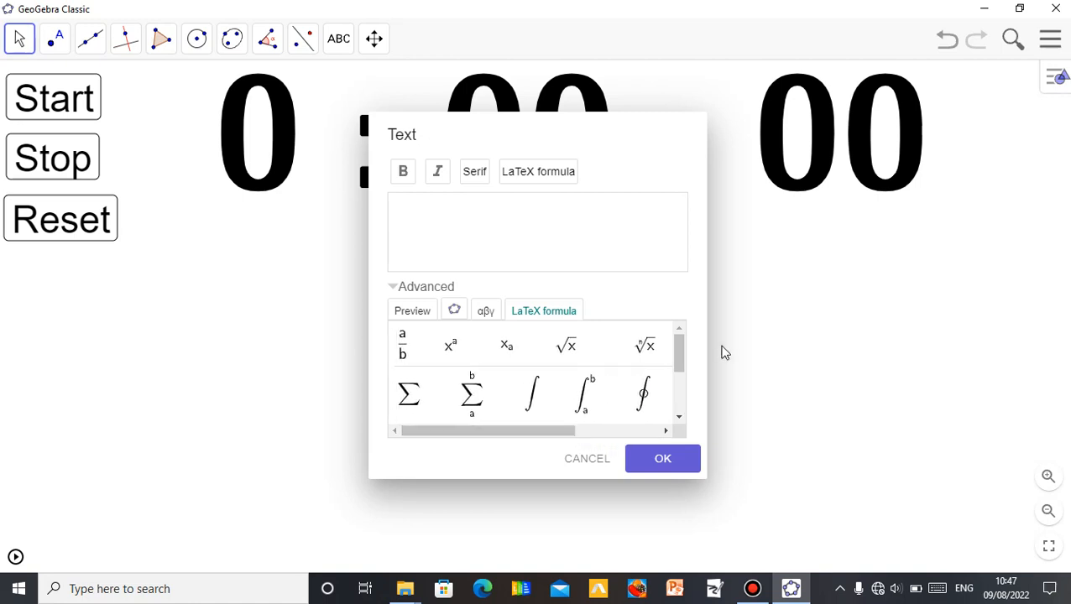
{"action": "scroll", "scroll_direction": "down", "scroll_amount": 3}
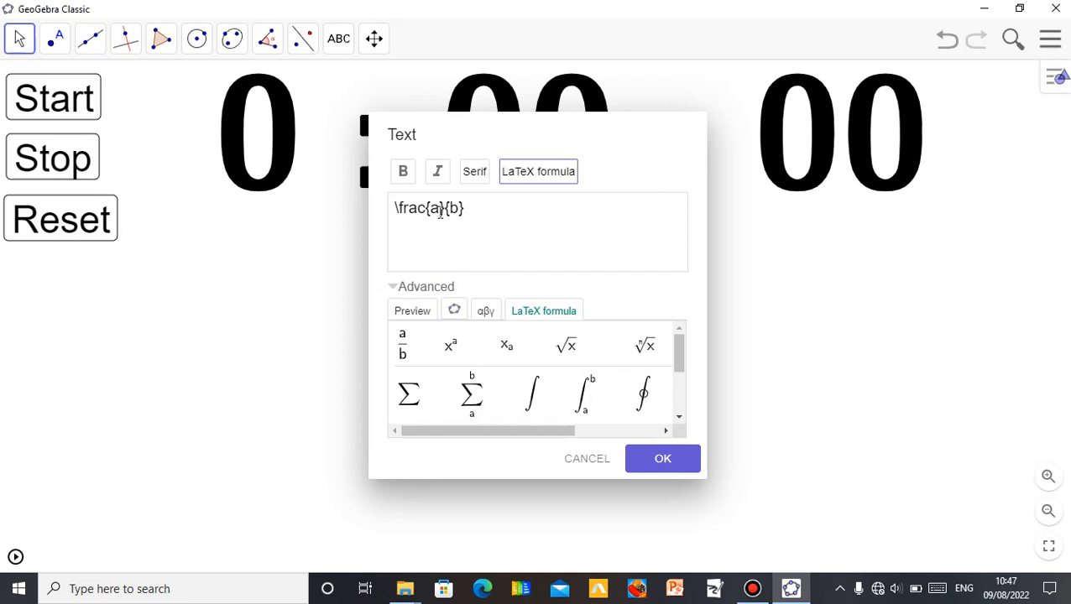
{"action": "mouse_move", "coordinate": [456, 243]}
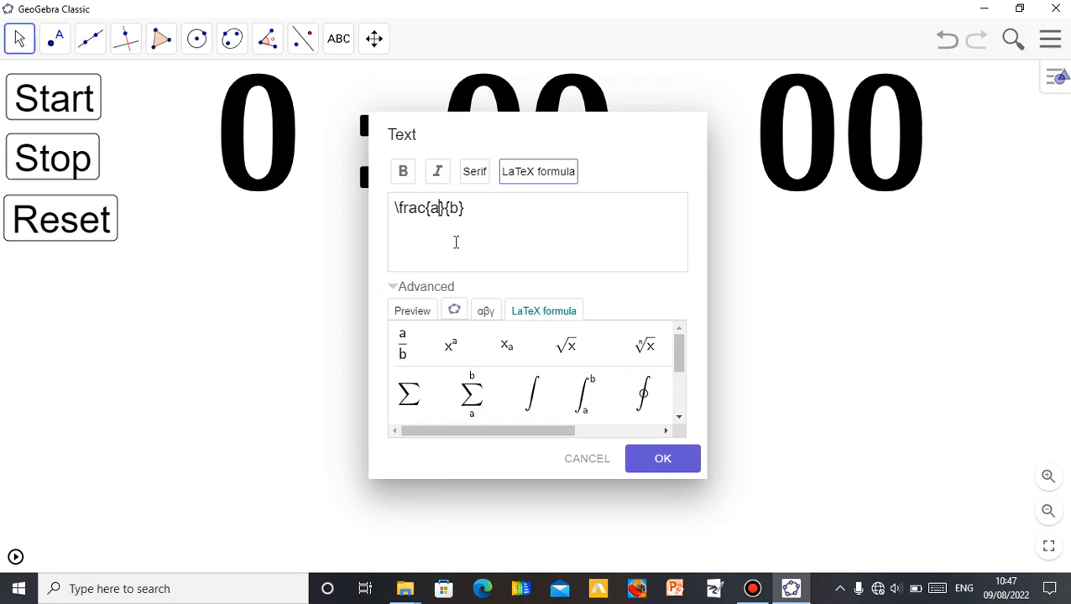
Step: Fill the fraction templates to read 3/5 + 2/7 and create the text
{"action": "key", "text": "Backspace"}
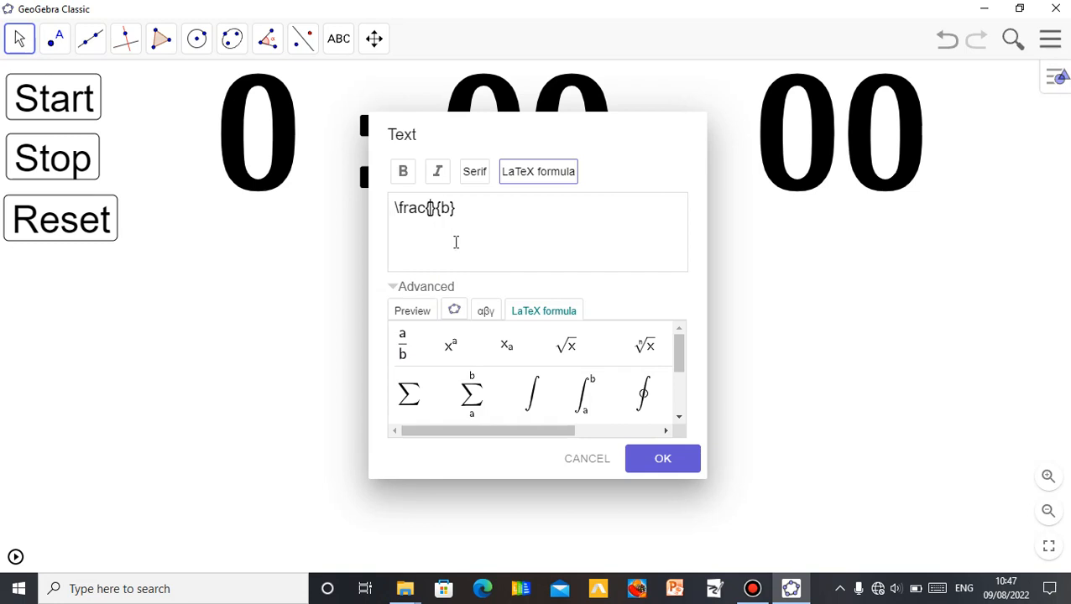
{"action": "type", "text": "3"}
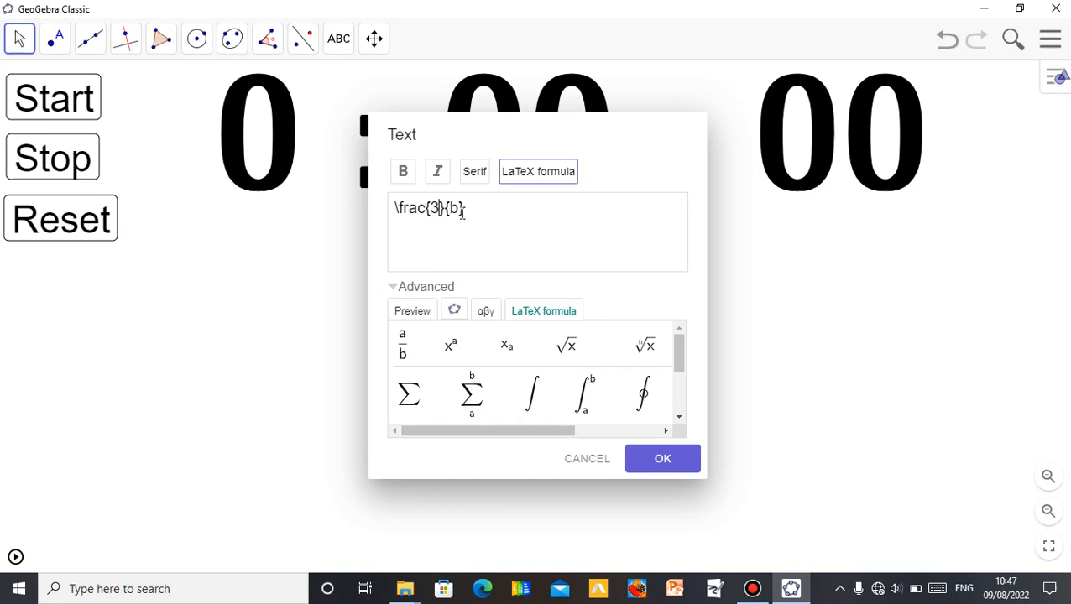
{"action": "key", "text": "Backspace"}
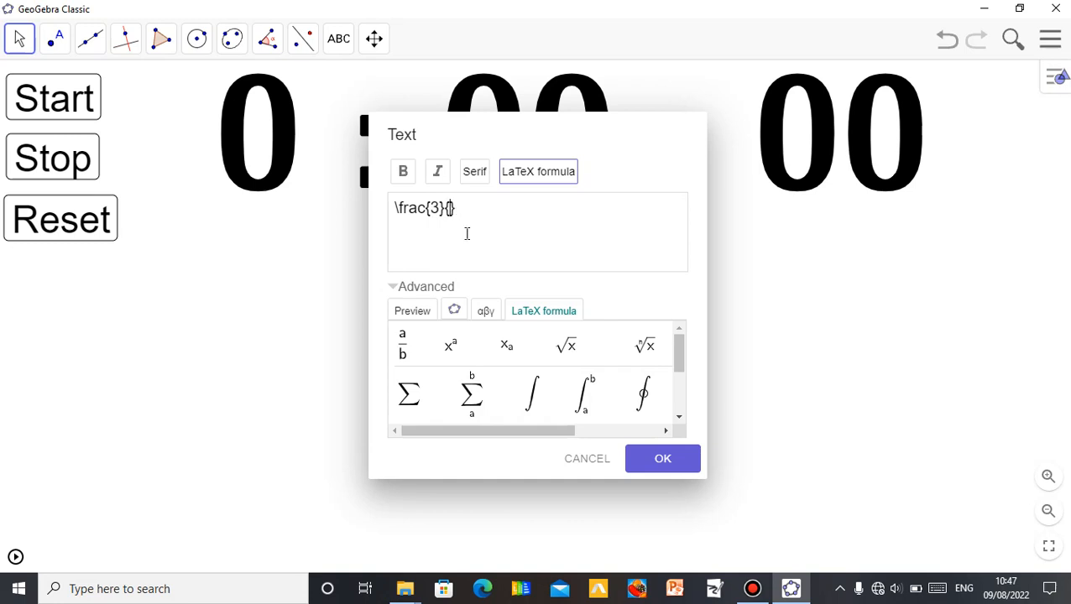
{"action": "type", "text": "5"}
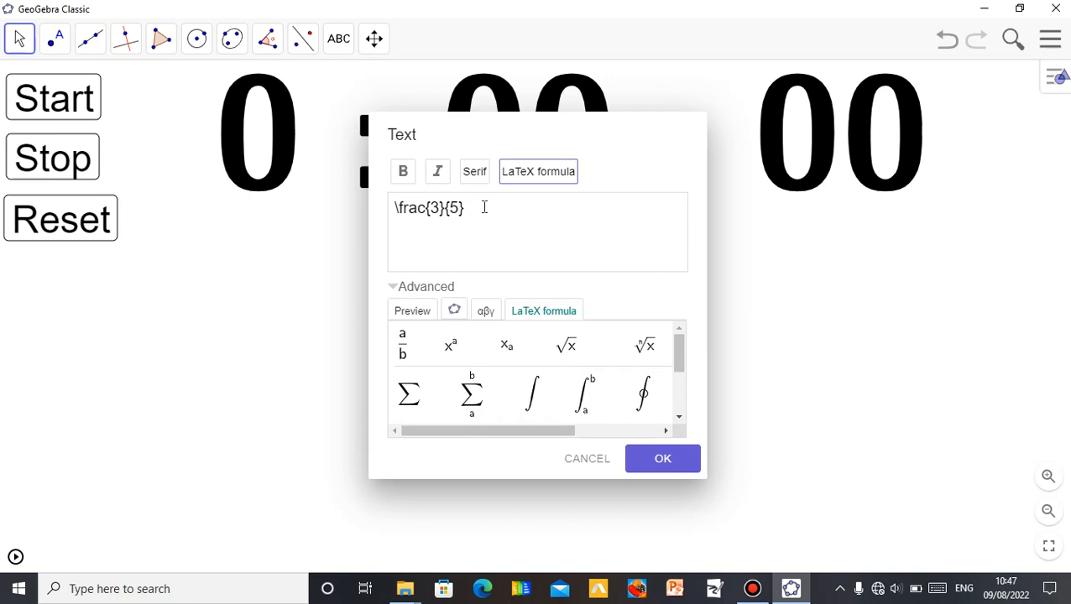
{"action": "type", "text": "+"}
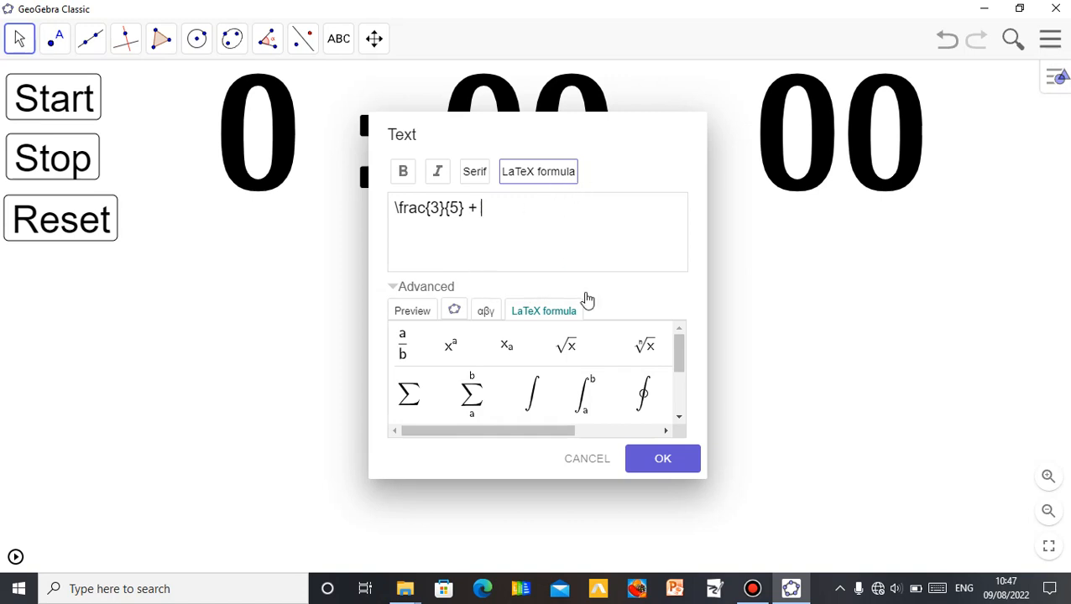
{"action": "mouse_move", "coordinate": [410, 356]}
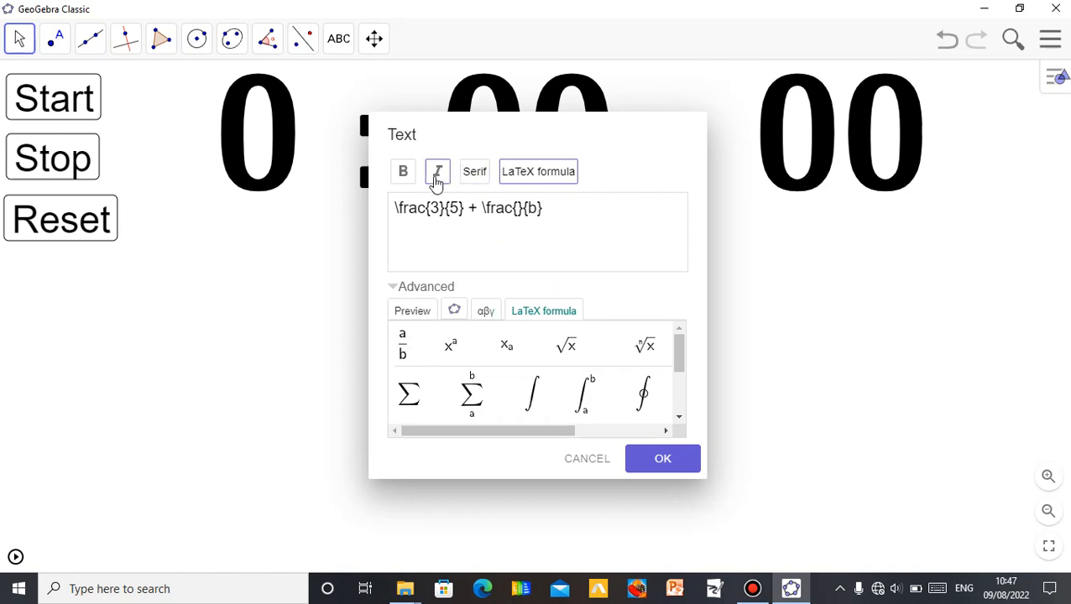
{"action": "left_click", "coordinate": [437, 171]}
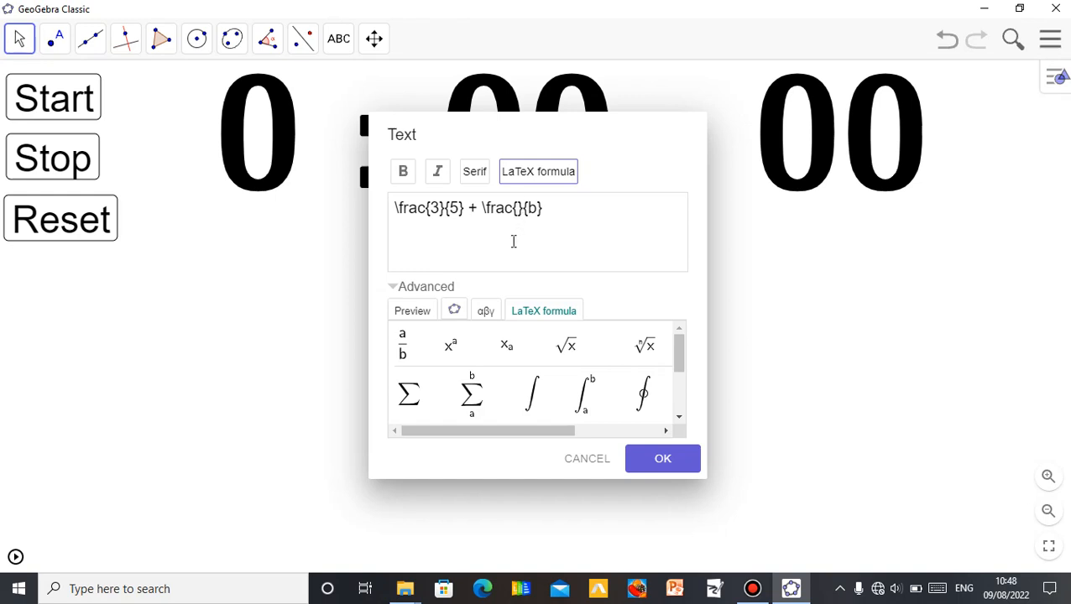
{"action": "type", "text": "2"}
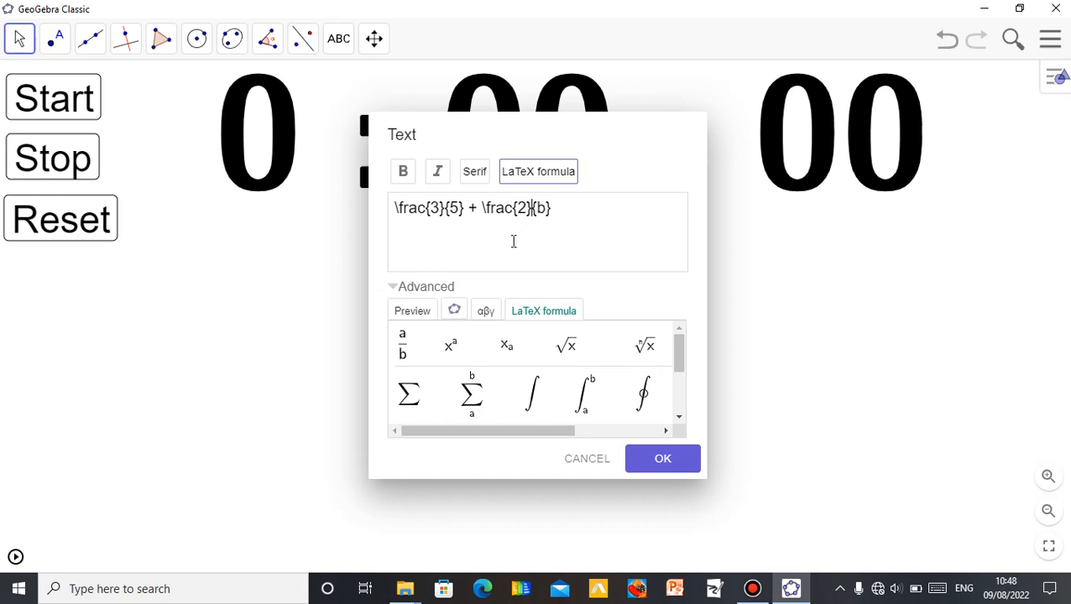
{"action": "key", "text": "Backspace"}
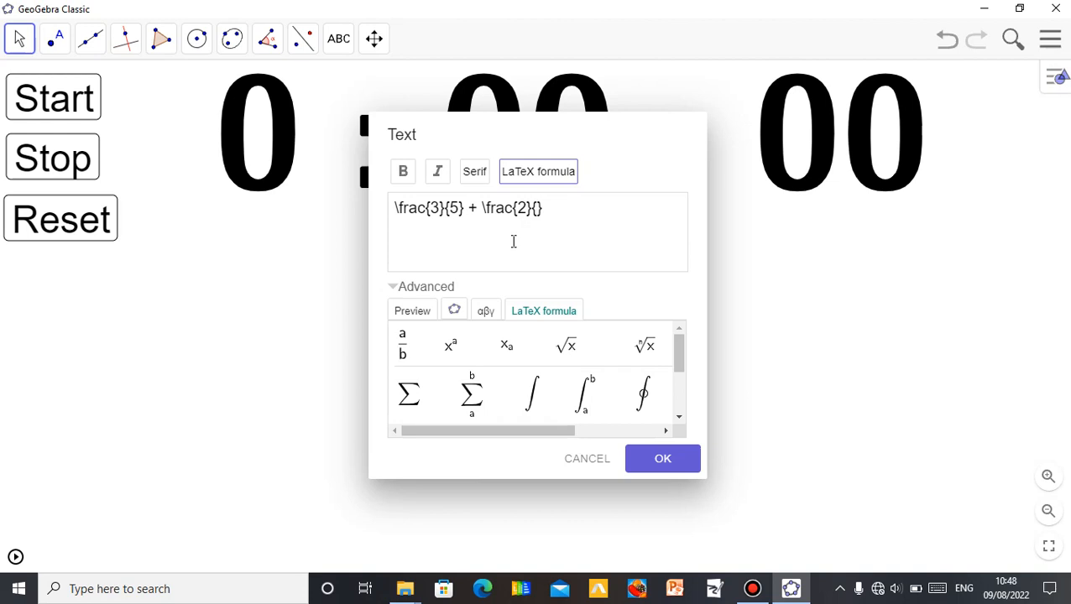
{"action": "type", "text": "7"}
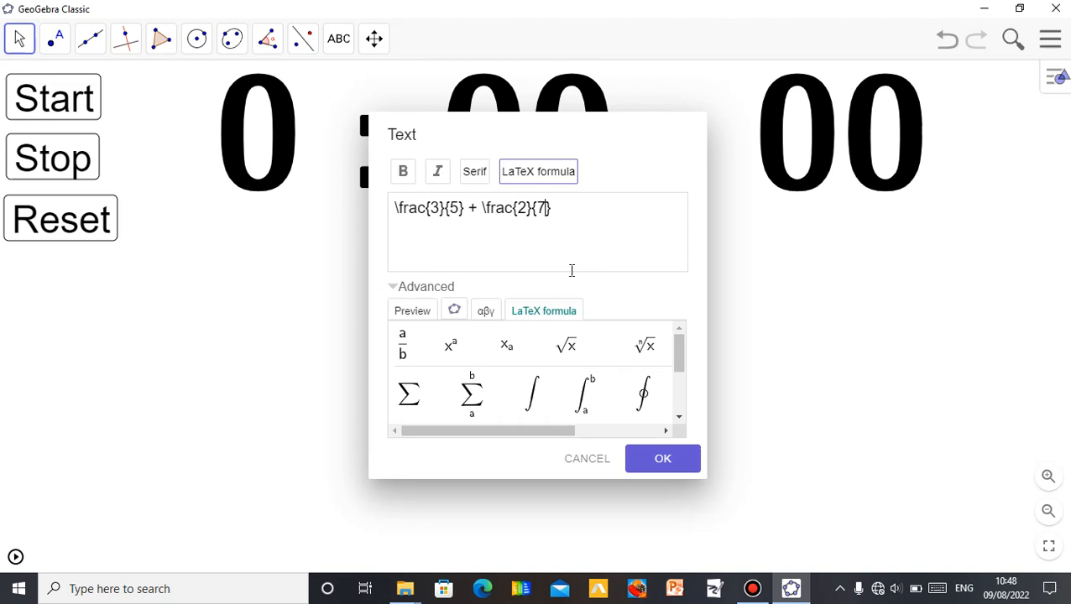
{"action": "left_click", "coordinate": [662, 458]}
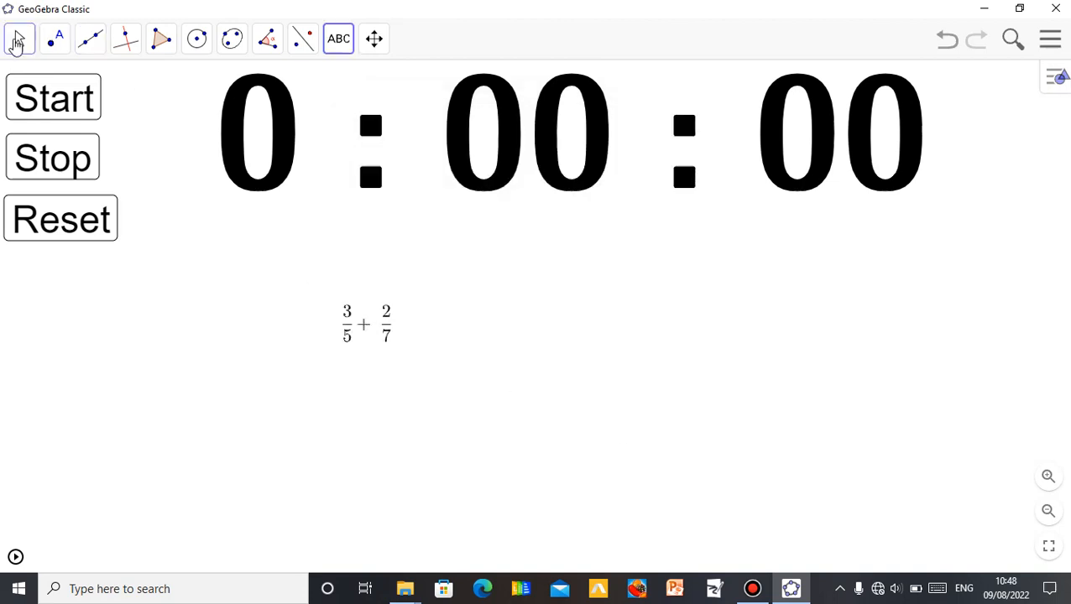
Step: Switch to the Move tool and select the 3/5 + 2/7 text
{"action": "left_click", "coordinate": [339, 39]}
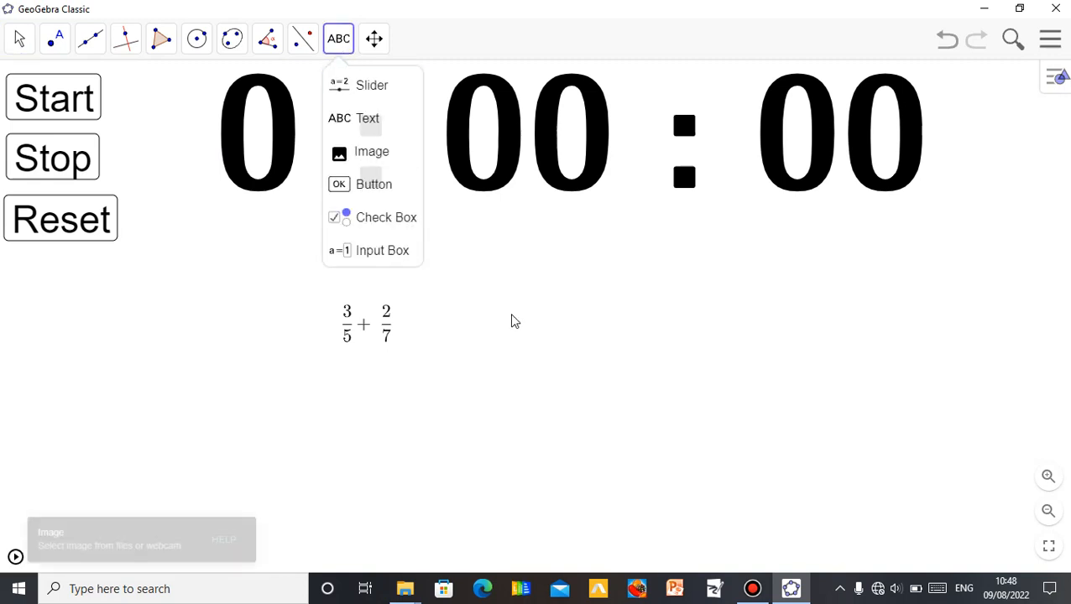
{"action": "left_click", "coordinate": [18, 39]}
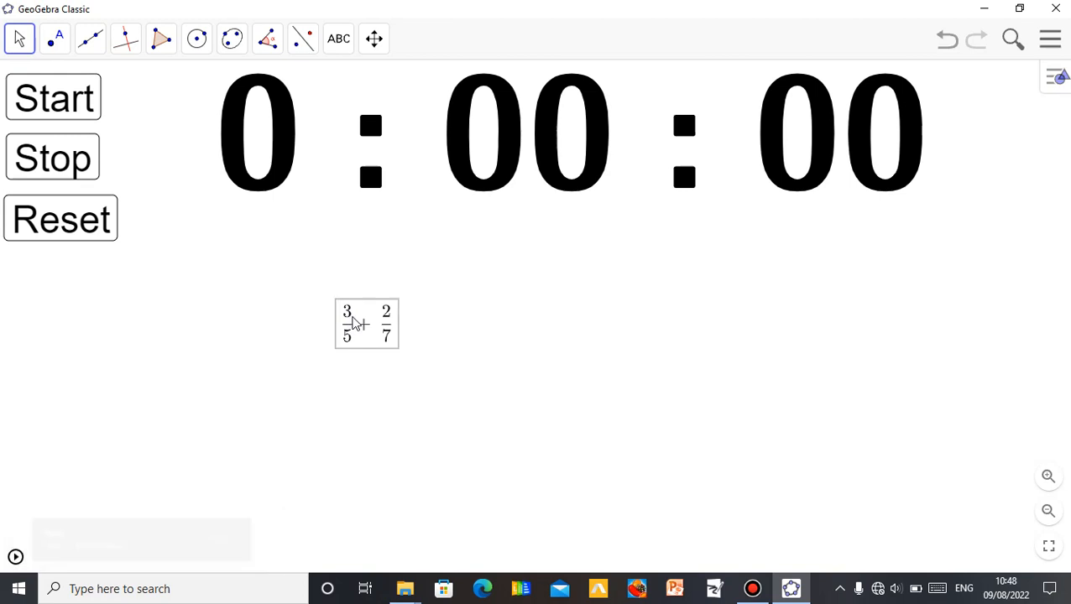
Step: Prefix the fraction text with 'Simplify: ' in its Settings and close the panel
{"action": "right_click", "coordinate": [367, 324]}
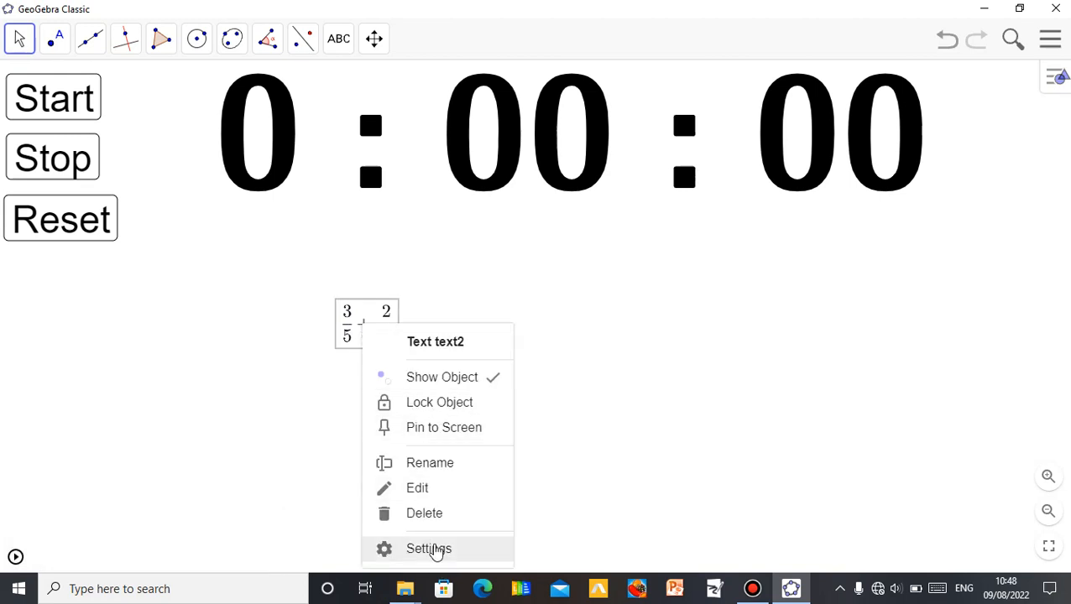
{"action": "left_click", "coordinate": [428, 548]}
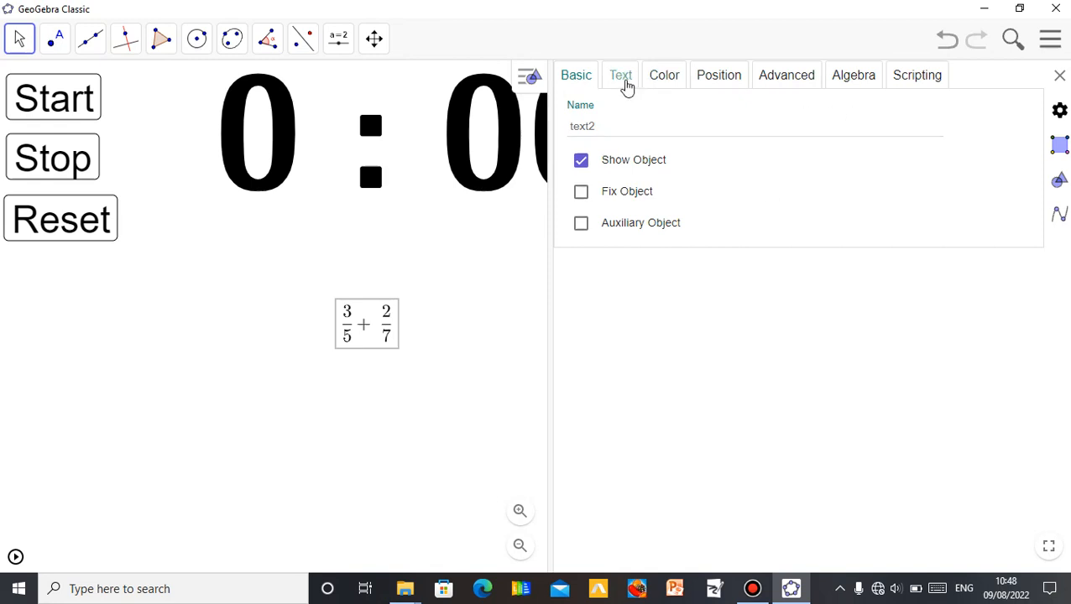
{"action": "left_click", "coordinate": [620, 75]}
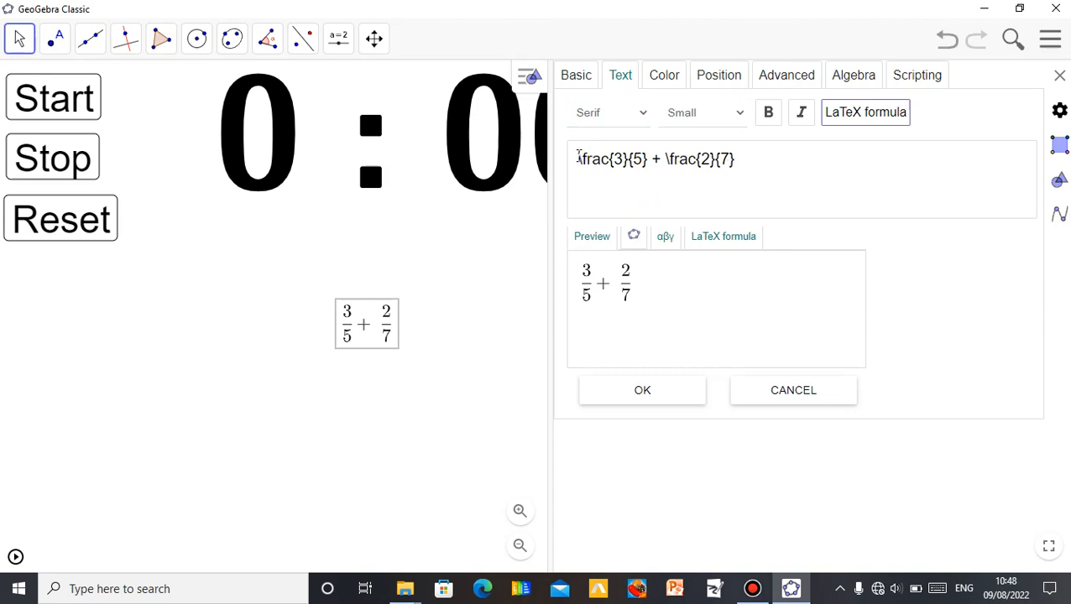
{"action": "type", "text": "Sim"}
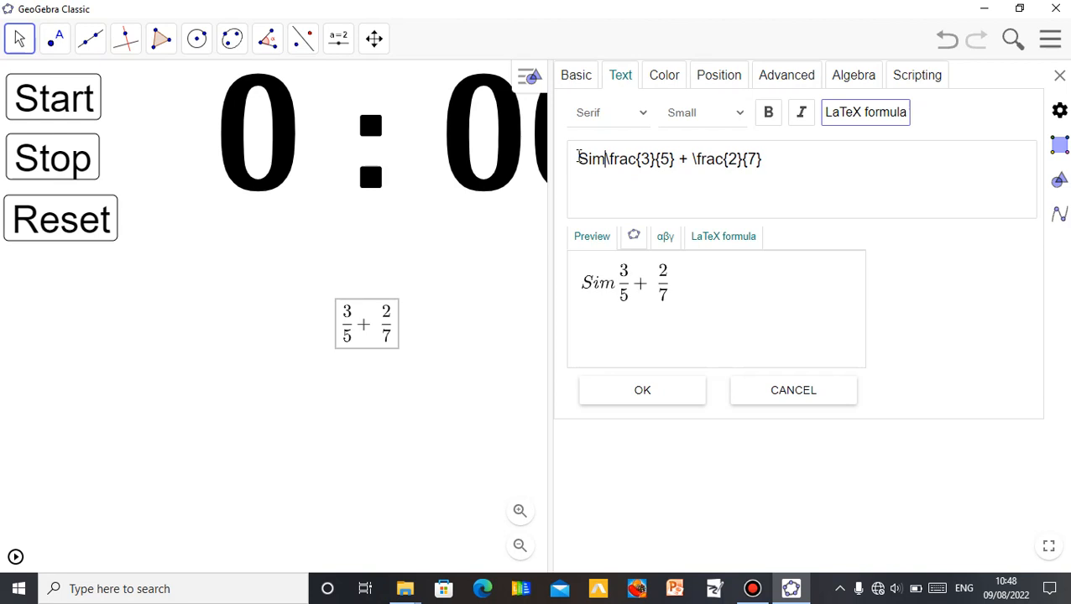
{"action": "type", "text": "plify:"}
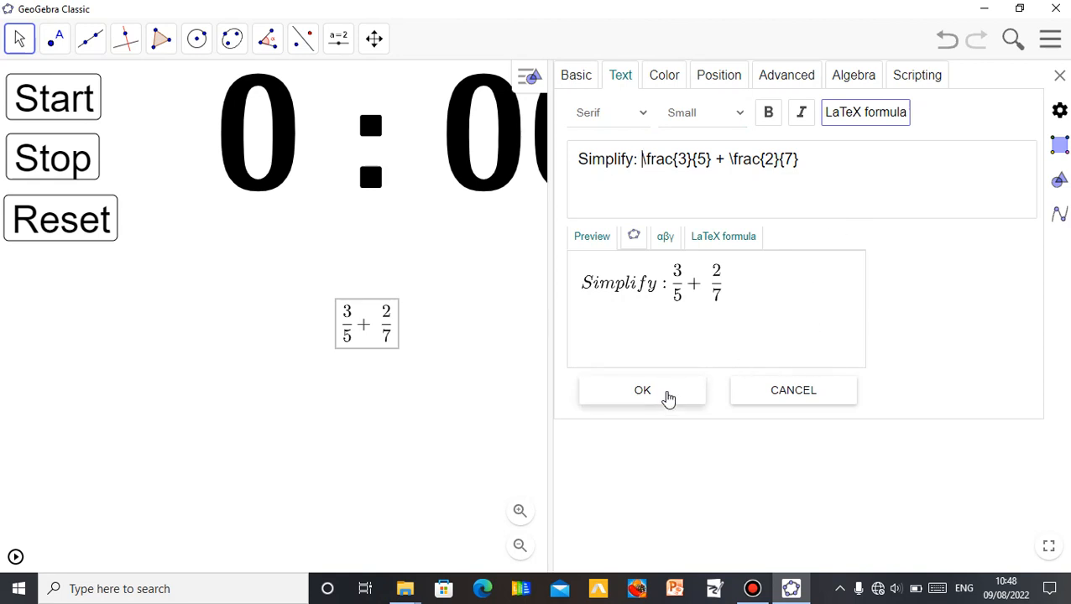
{"action": "left_click", "coordinate": [642, 390]}
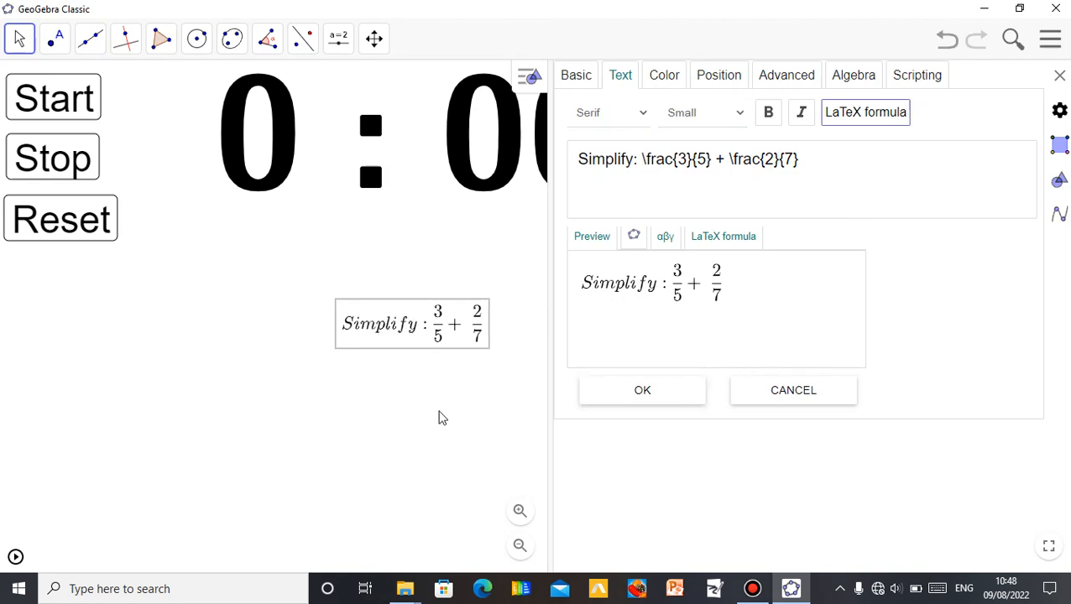
{"action": "left_click", "coordinate": [643, 389]}
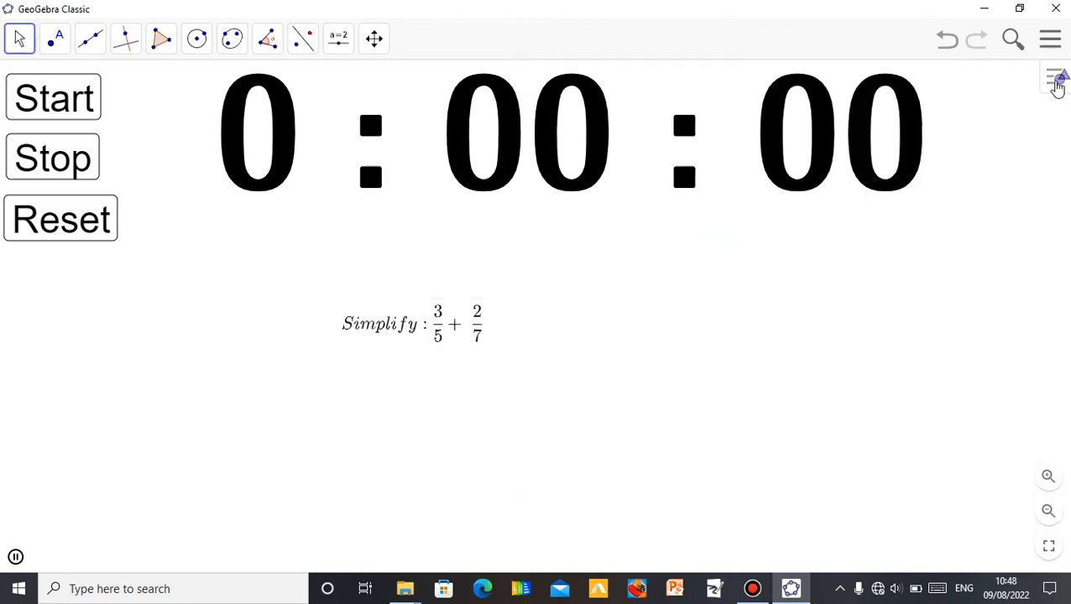
Step: Select the Simplify question text and set its text size to Large
{"action": "left_click", "coordinate": [53, 98]}
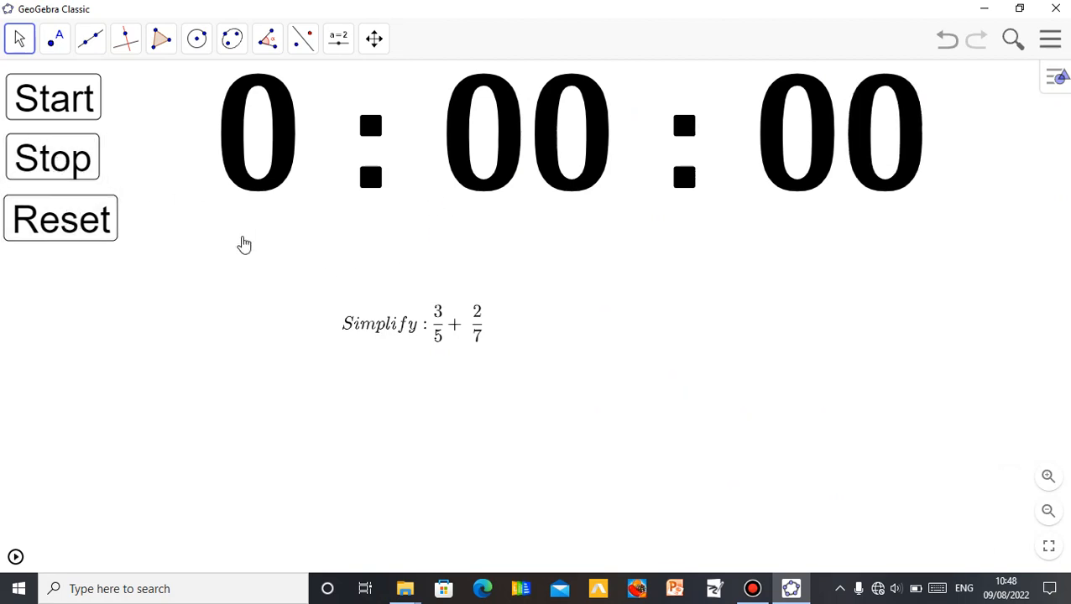
{"action": "mouse_move", "coordinate": [409, 335]}
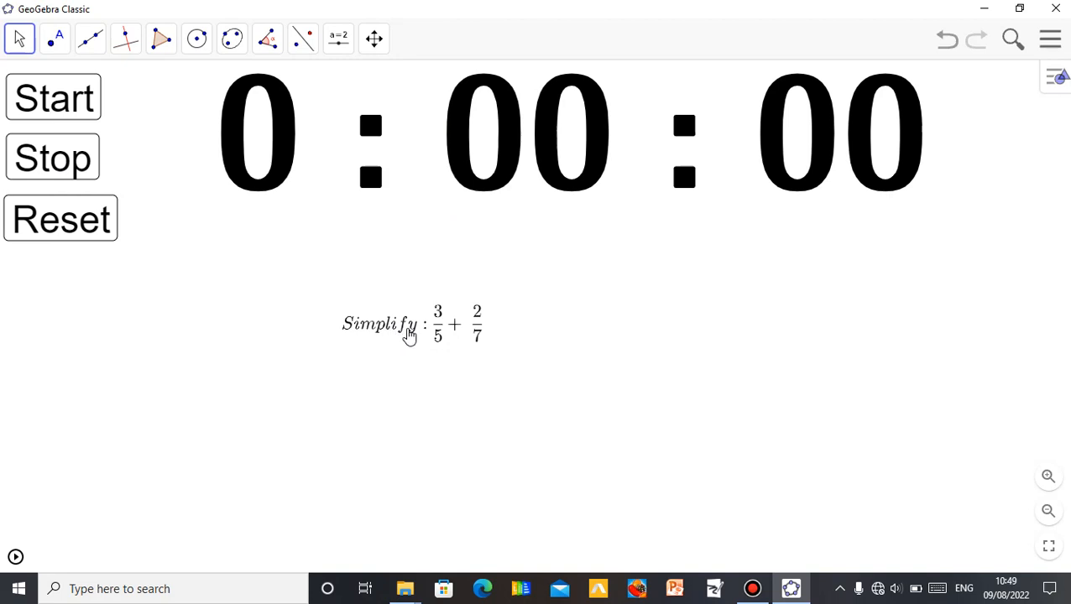
{"action": "mouse_move", "coordinate": [424, 326]}
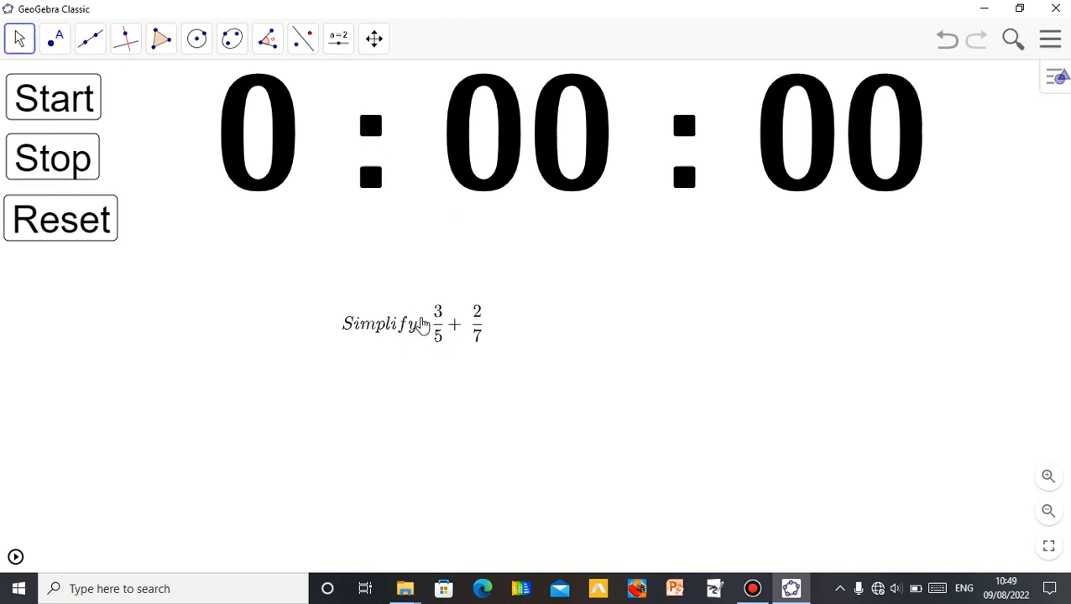
{"action": "left_click", "coordinate": [412, 324]}
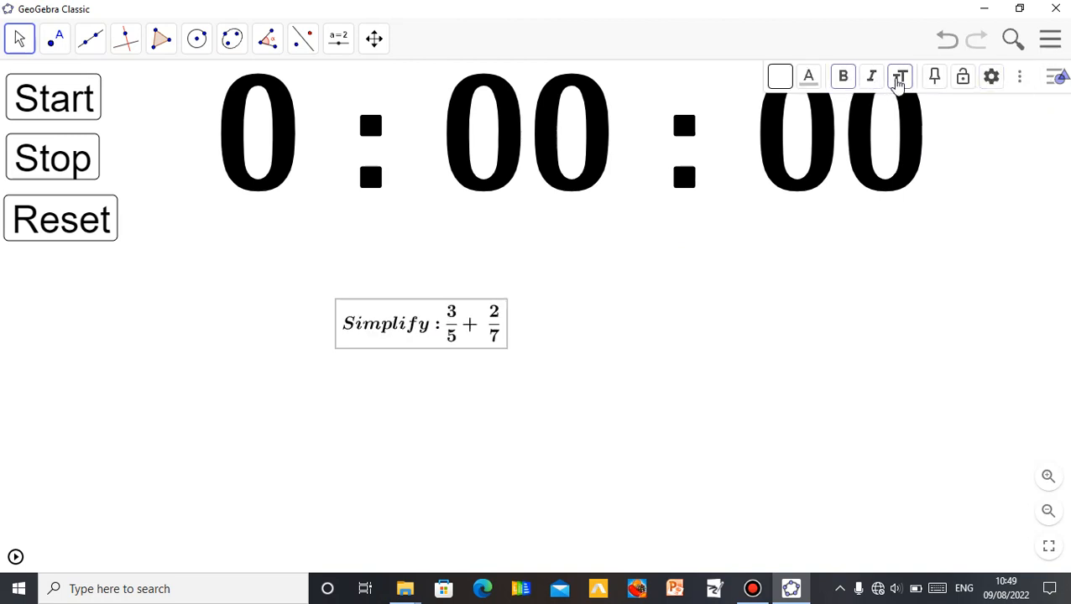
{"action": "left_click", "coordinate": [900, 77]}
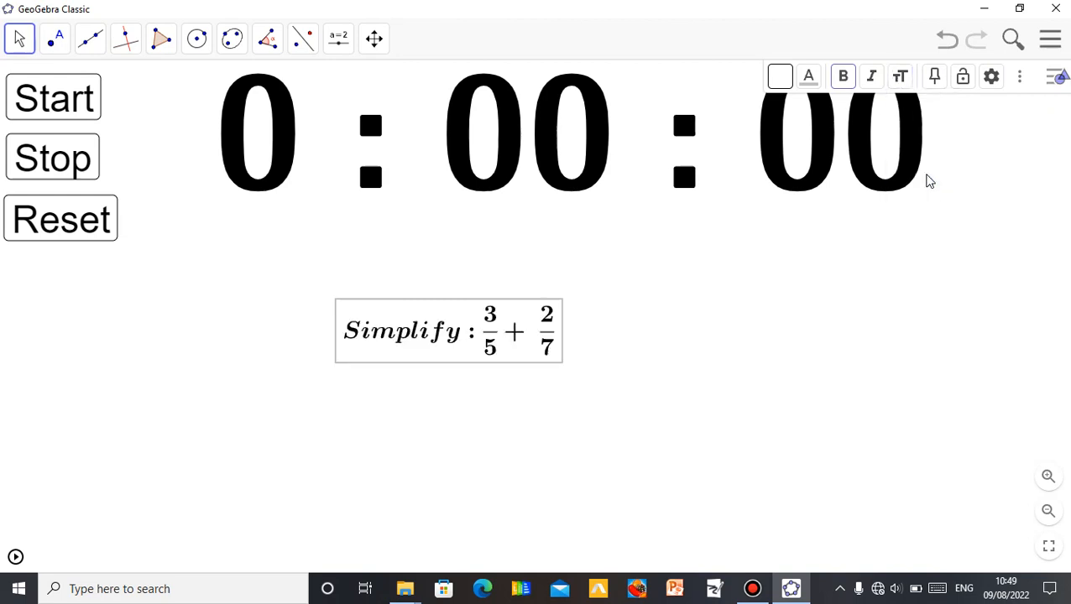
{"action": "left_click", "coordinate": [900, 76]}
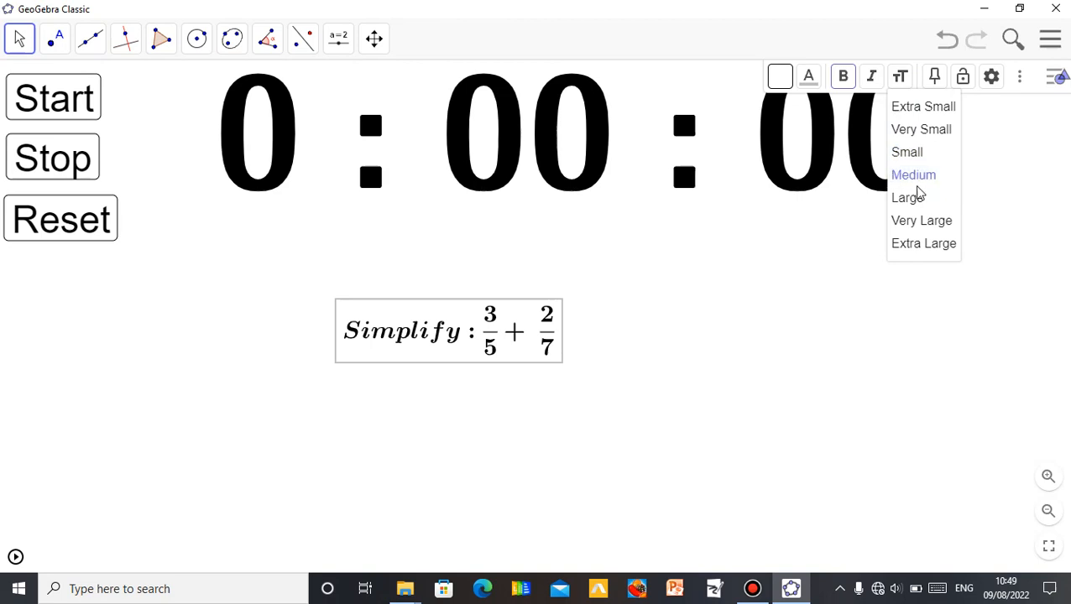
{"action": "left_click", "coordinate": [907, 197]}
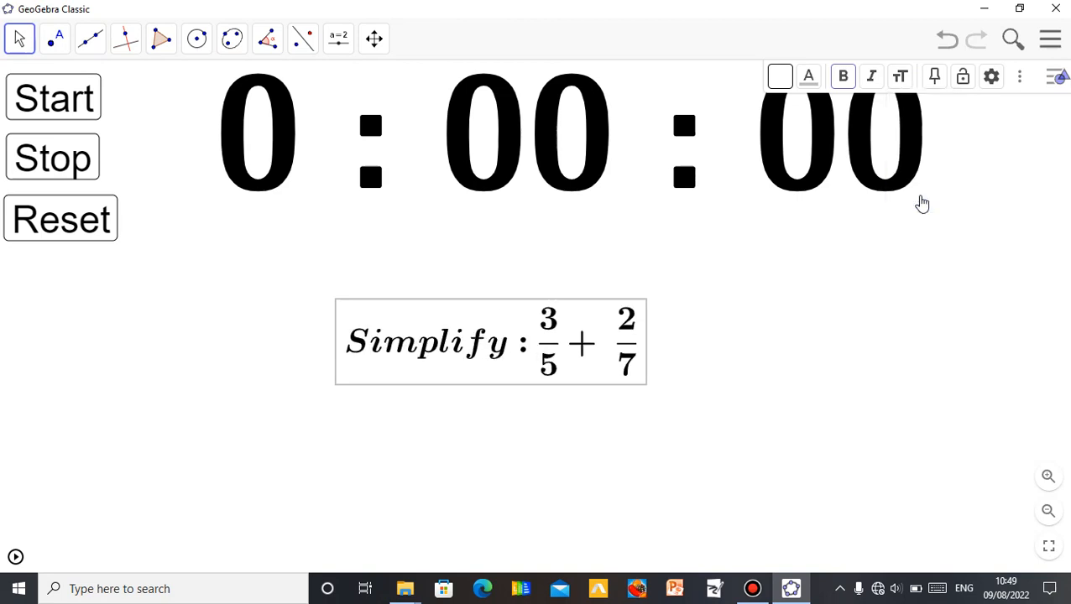
{"action": "mouse_move", "coordinate": [1054, 92]}
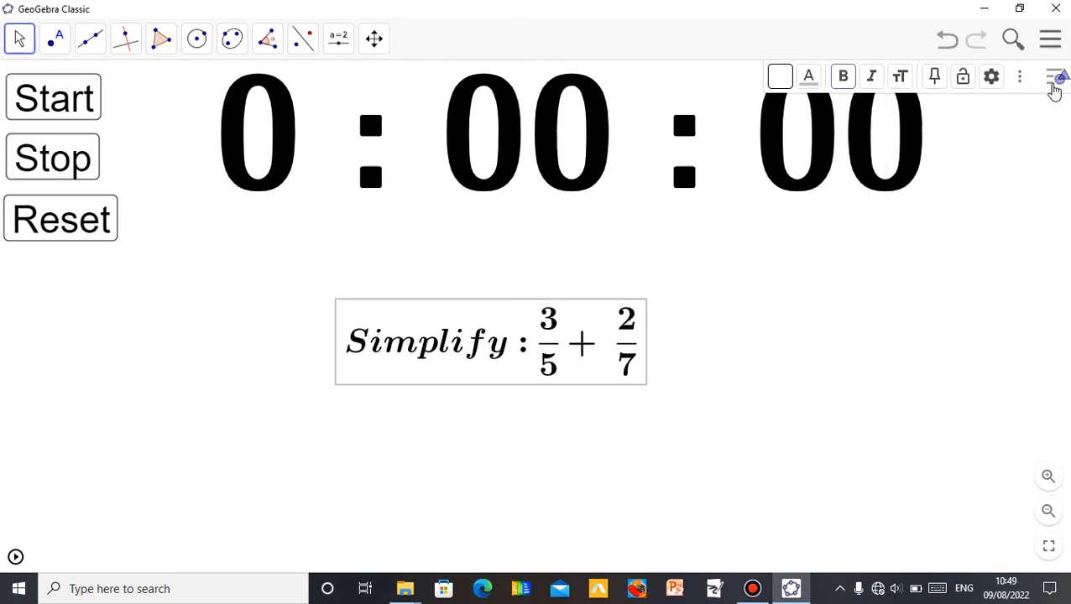
Step: Enlarge the question text to an even bigger size
{"action": "left_click", "coordinate": [1057, 77]}
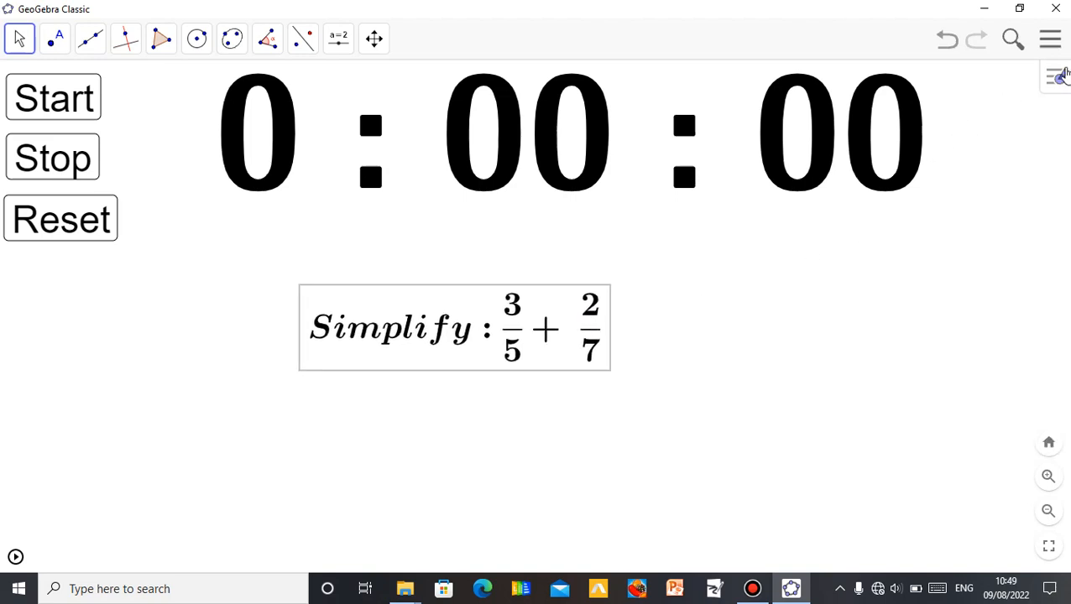
{"action": "left_click", "coordinate": [900, 76]}
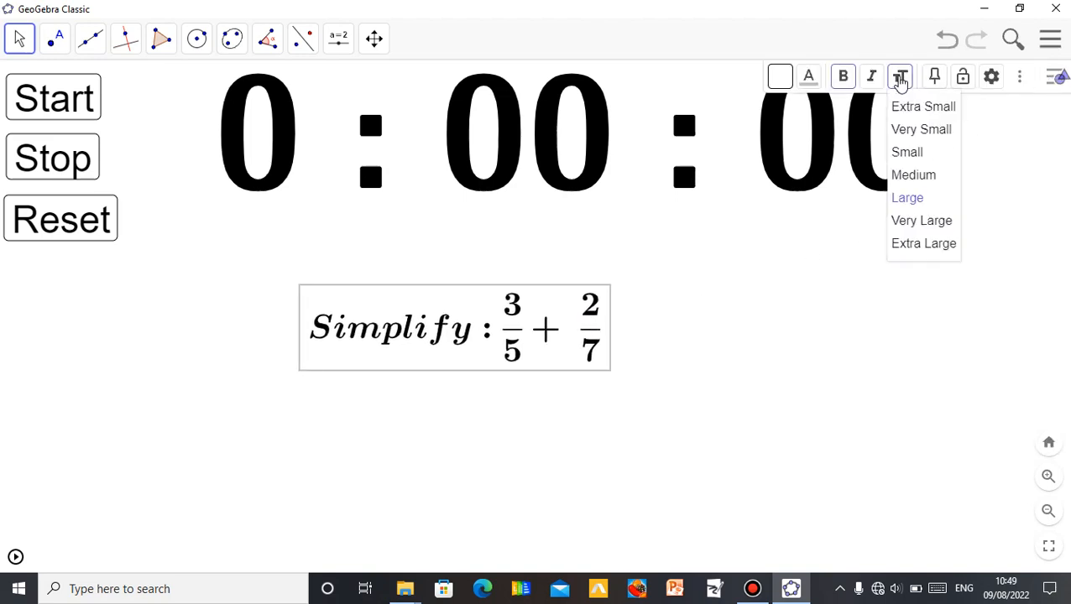
{"action": "left_click", "coordinate": [924, 244]}
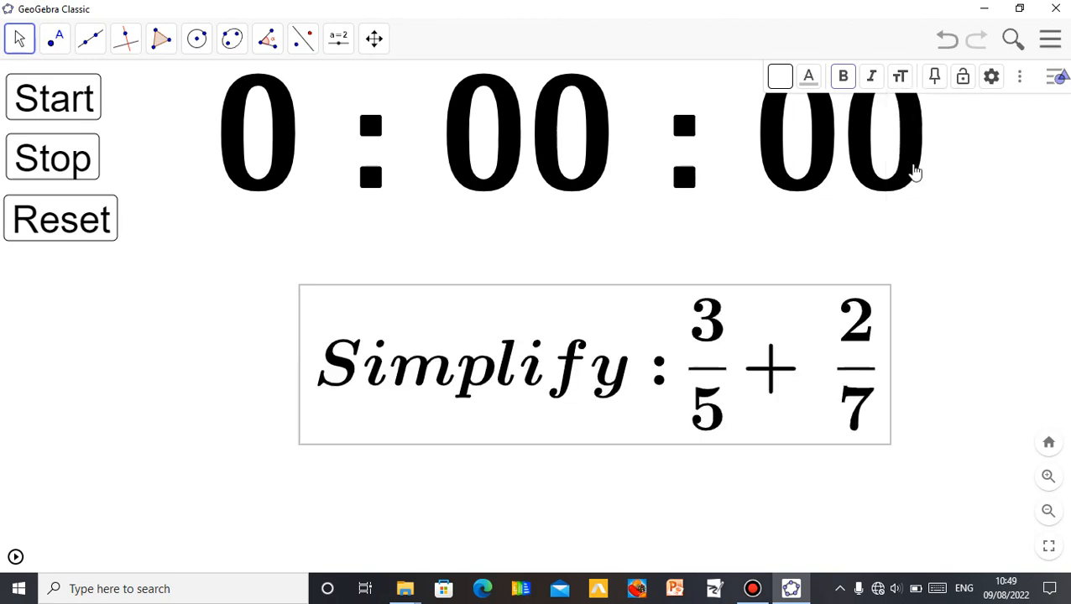
{"action": "left_click", "coordinate": [900, 76]}
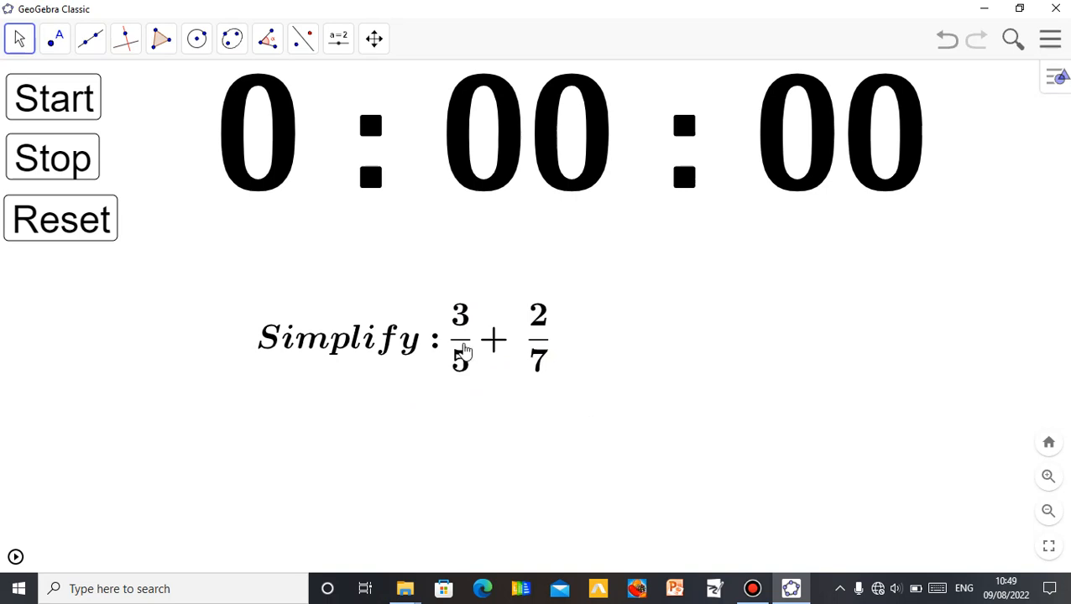
{"action": "mouse_move", "coordinate": [543, 380]}
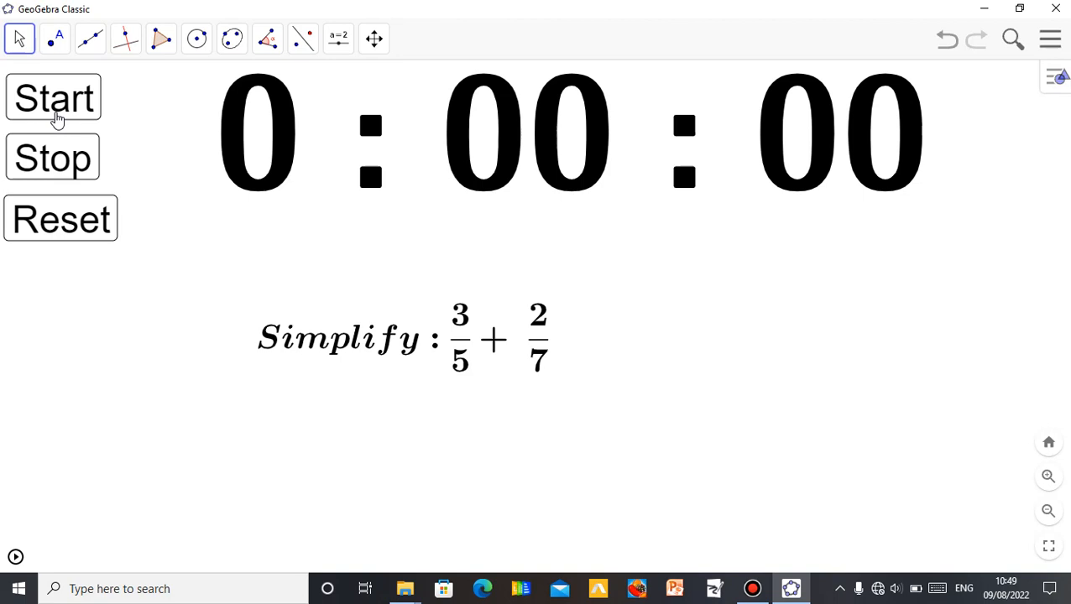
{"action": "left_click", "coordinate": [53, 97]}
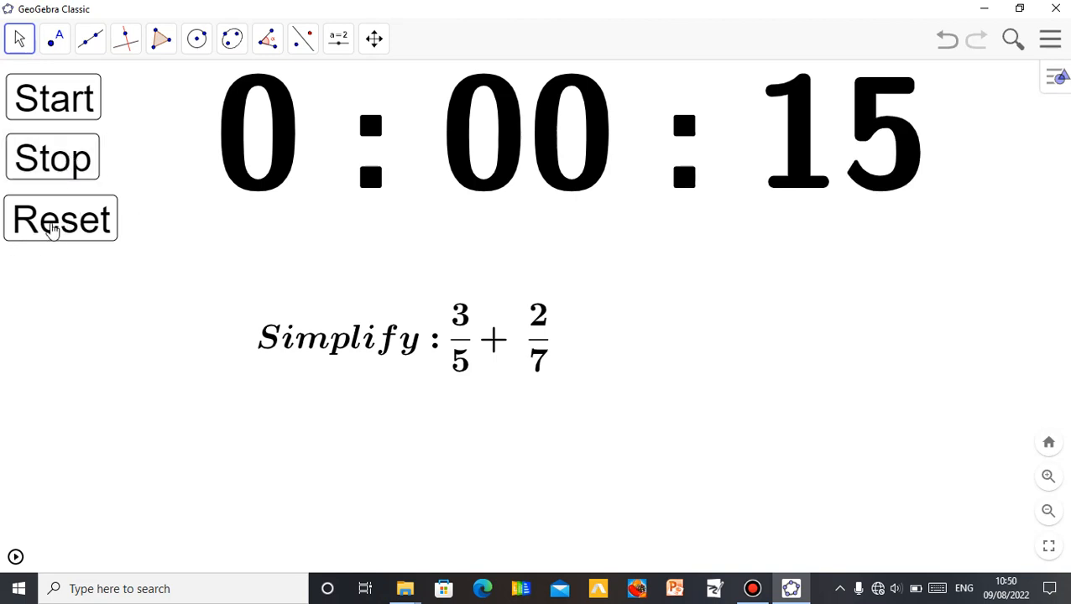
{"action": "left_click", "coordinate": [59, 219]}
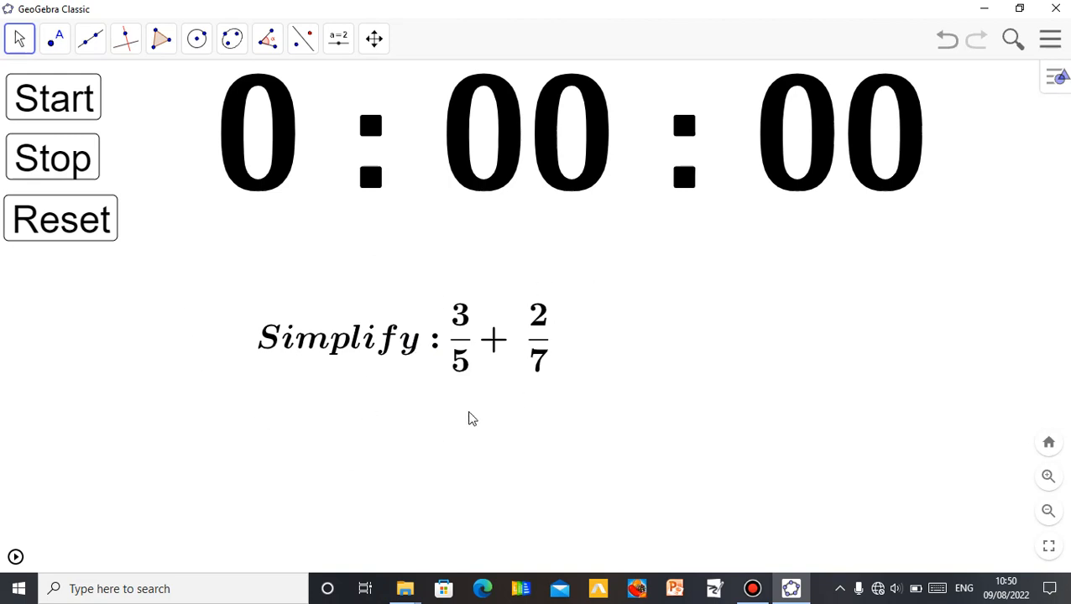
{"action": "mouse_move", "coordinate": [363, 352]}
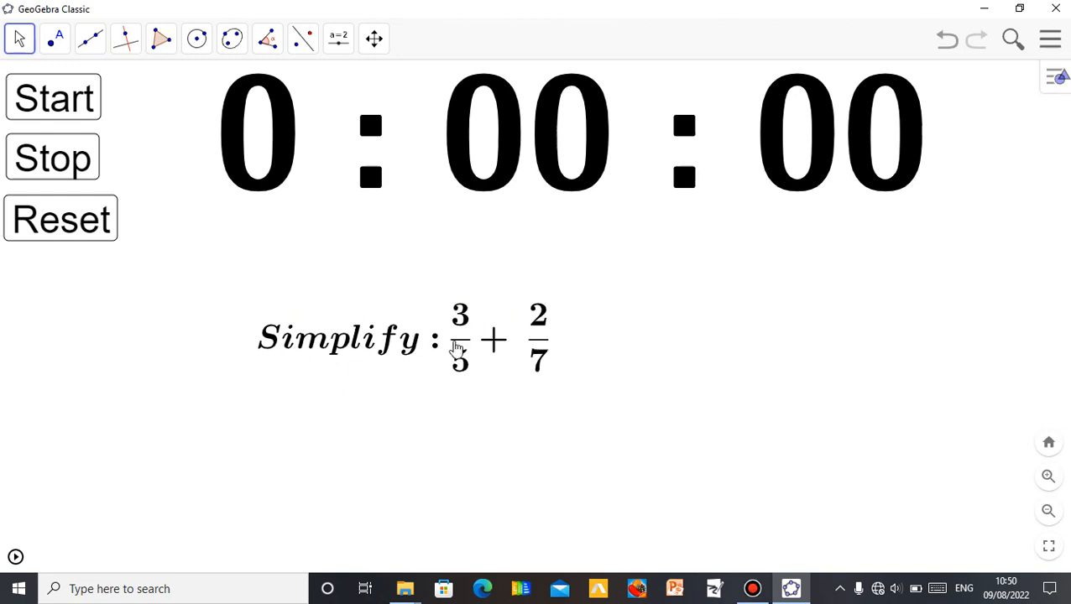
{"action": "mouse_move", "coordinate": [510, 378]}
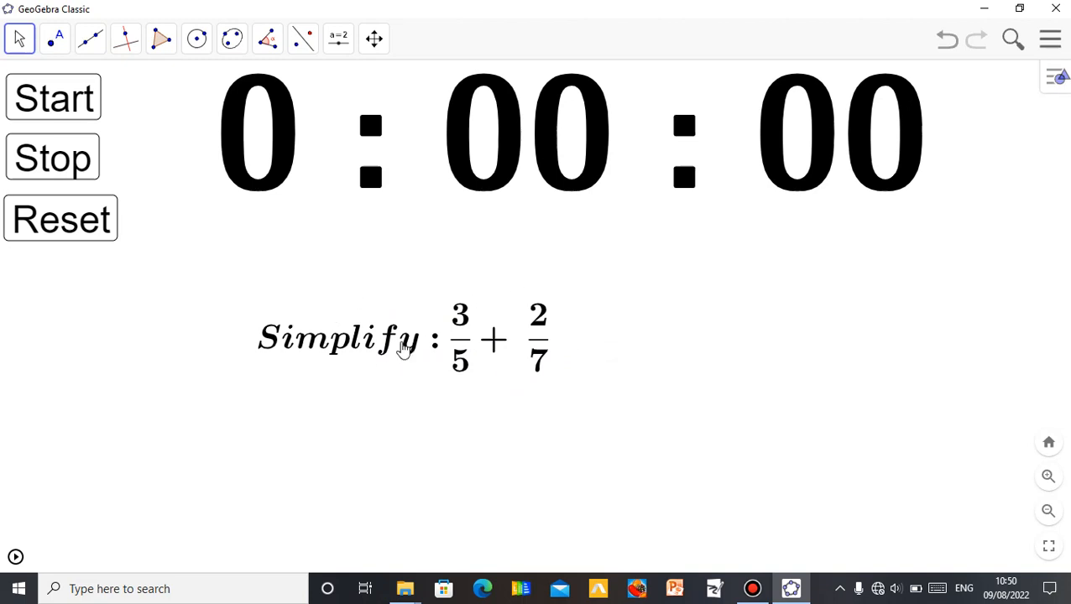
{"action": "mouse_move", "coordinate": [510, 348]}
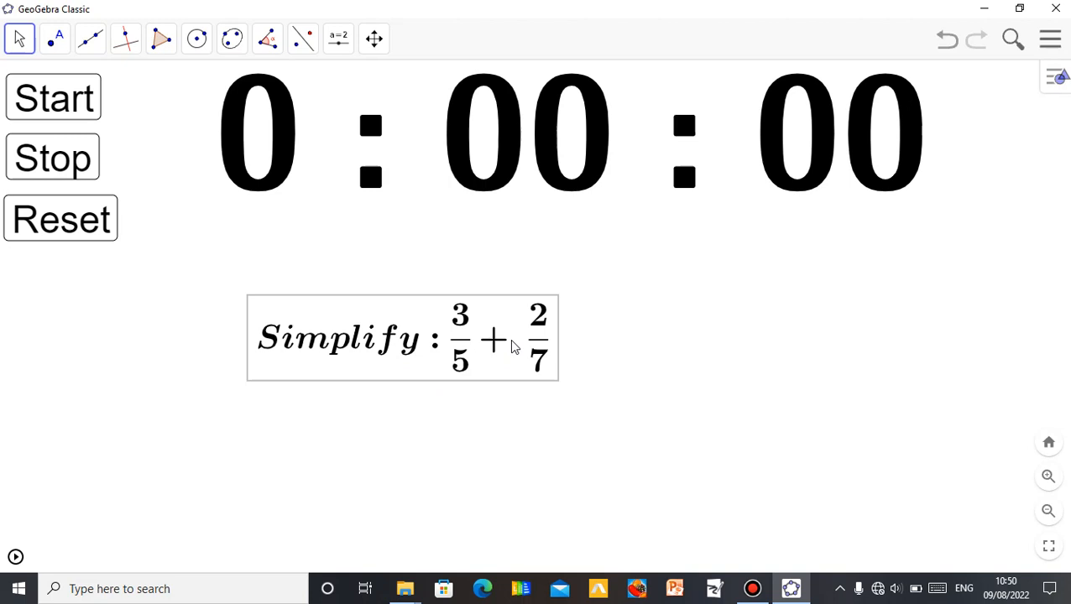
{"action": "mouse_move", "coordinate": [695, 309]}
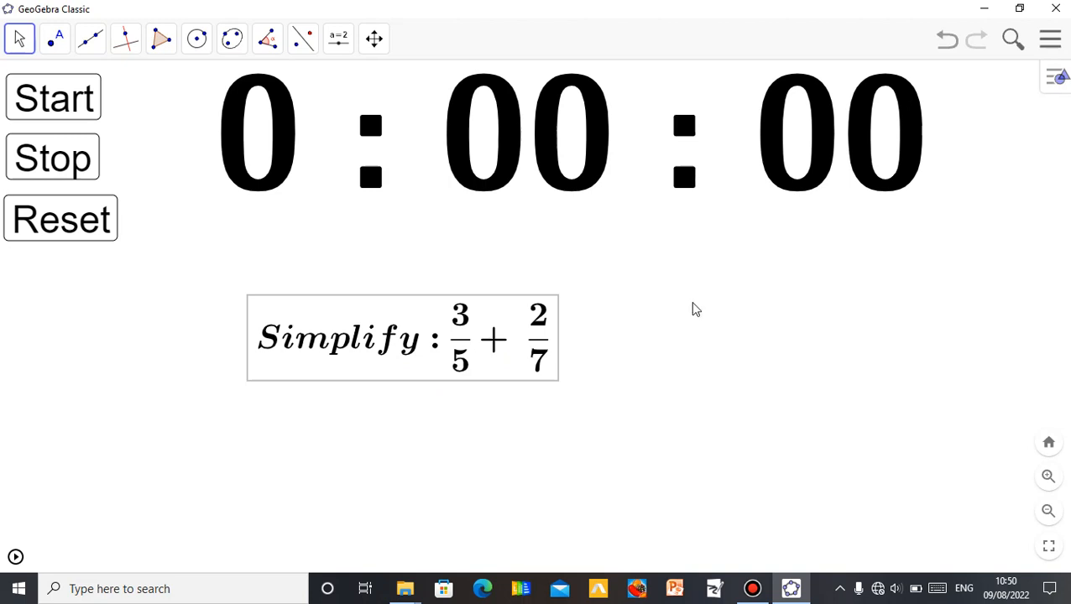
{"action": "mouse_move", "coordinate": [535, 330]}
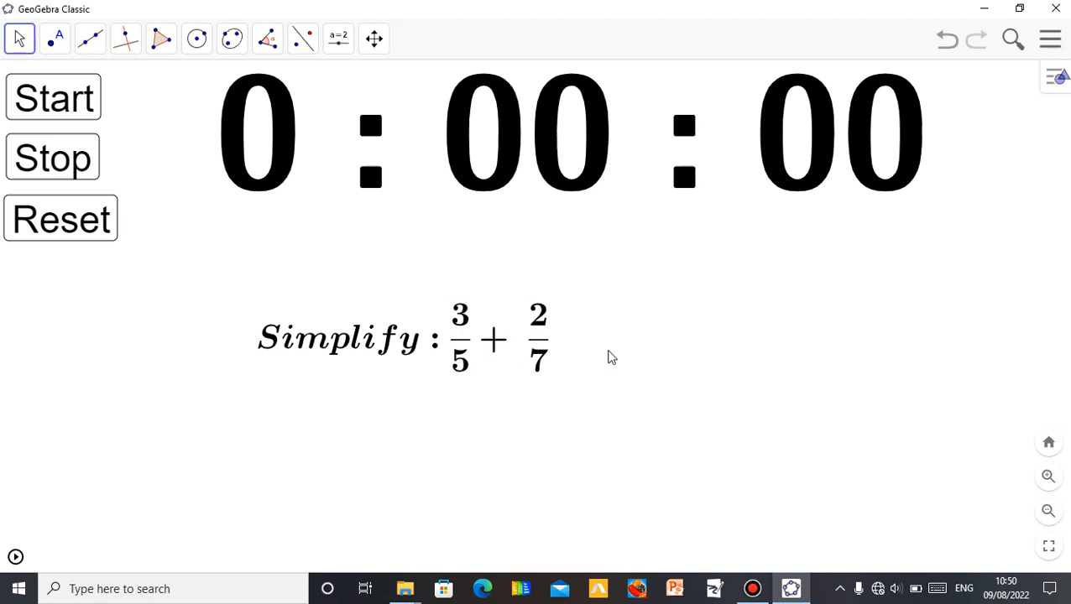
{"action": "mouse_move", "coordinate": [518, 340]}
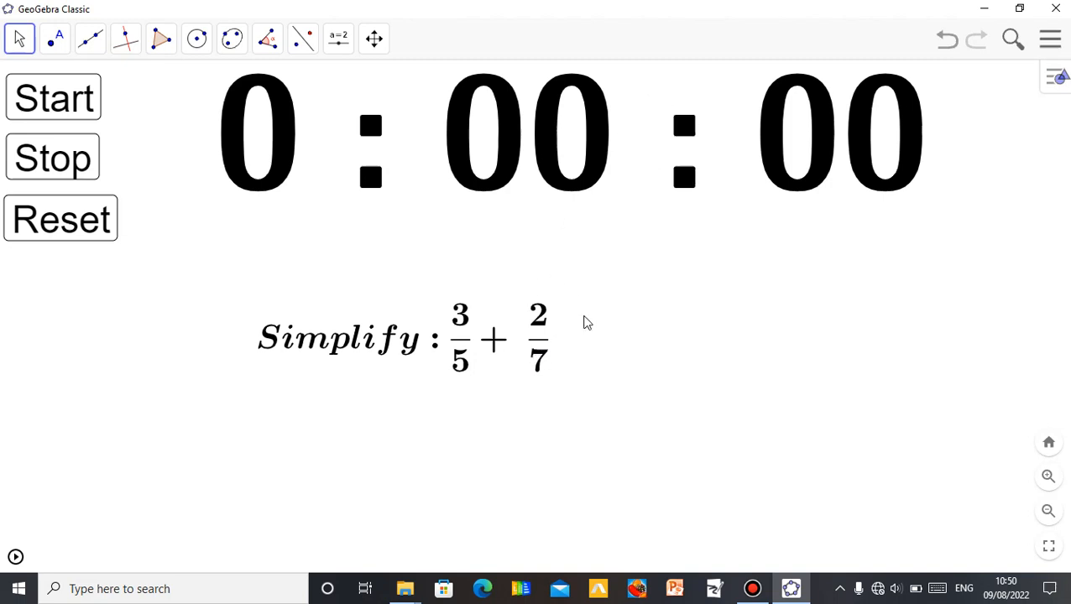
{"action": "left_click", "coordinate": [53, 98]}
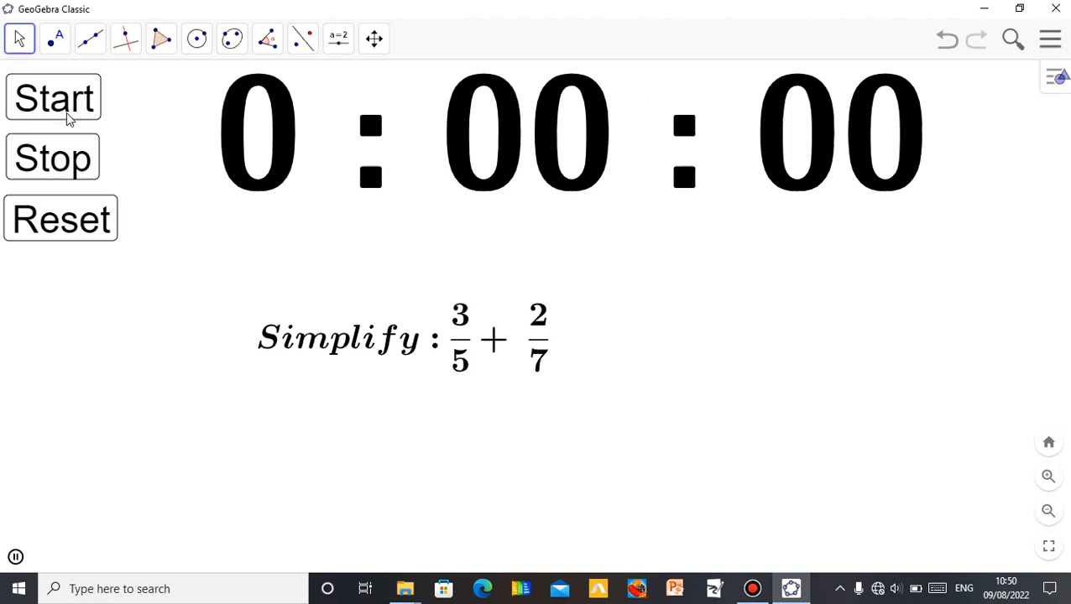
{"action": "left_click", "coordinate": [52, 97]}
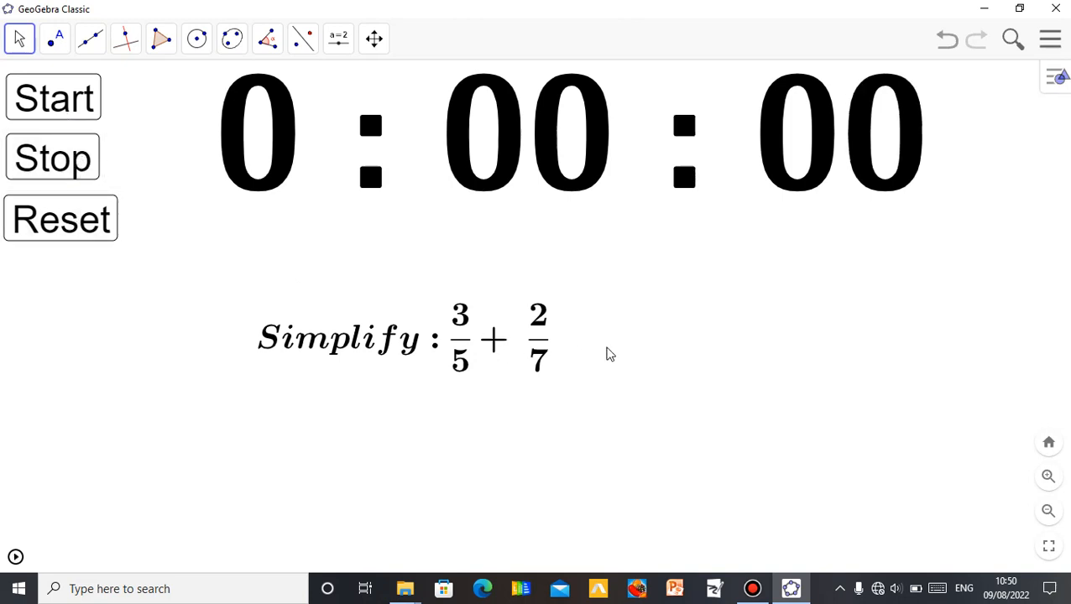
{"action": "mouse_move", "coordinate": [454, 185]}
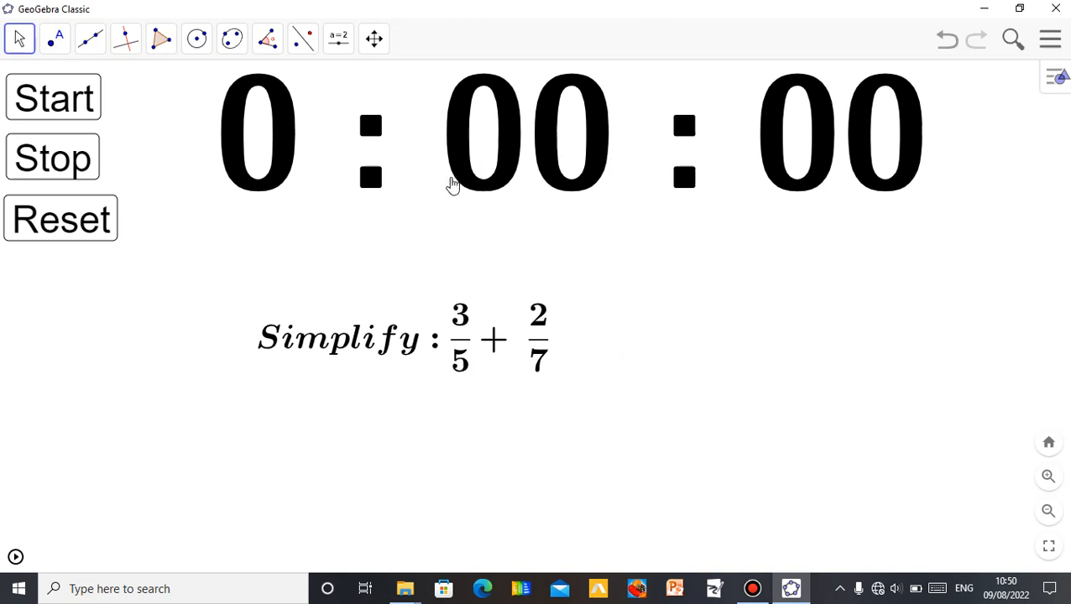
{"action": "mouse_move", "coordinate": [700, 446]}
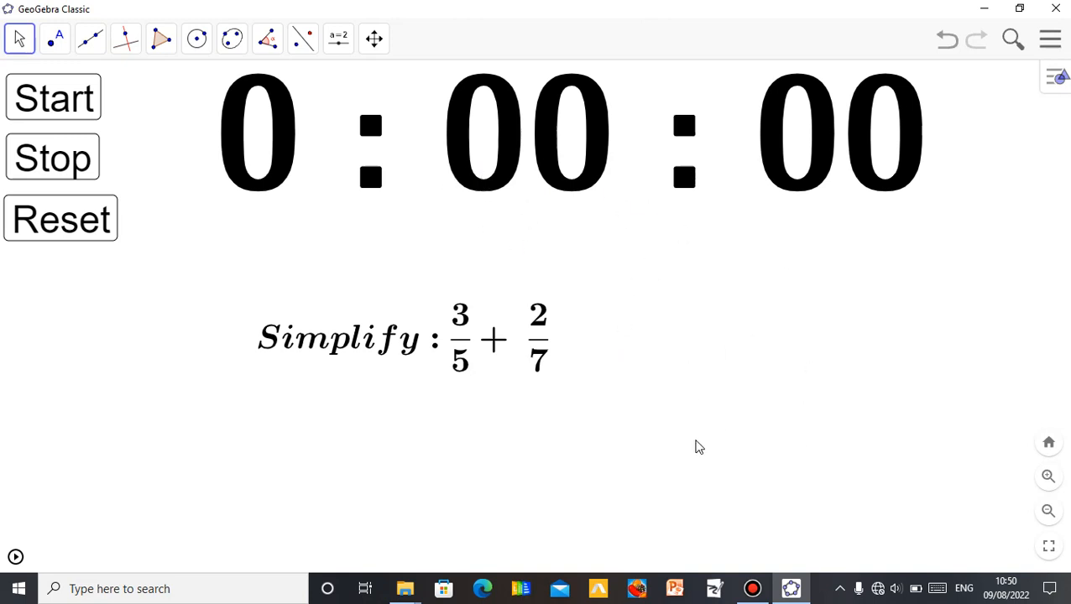
{"action": "mouse_move", "coordinate": [596, 457]}
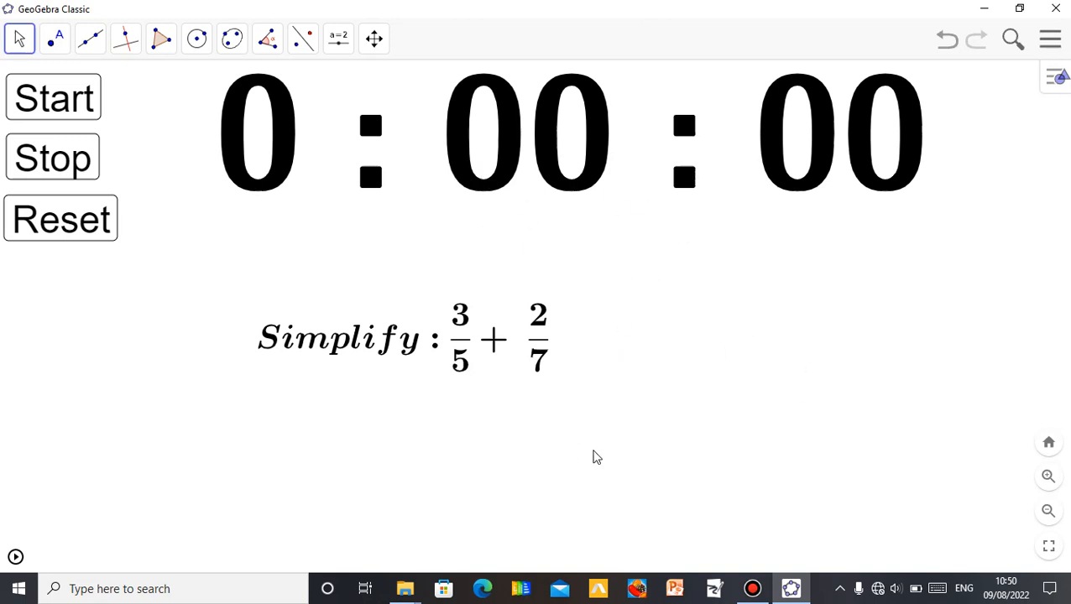
{"action": "mouse_move", "coordinate": [649, 365]}
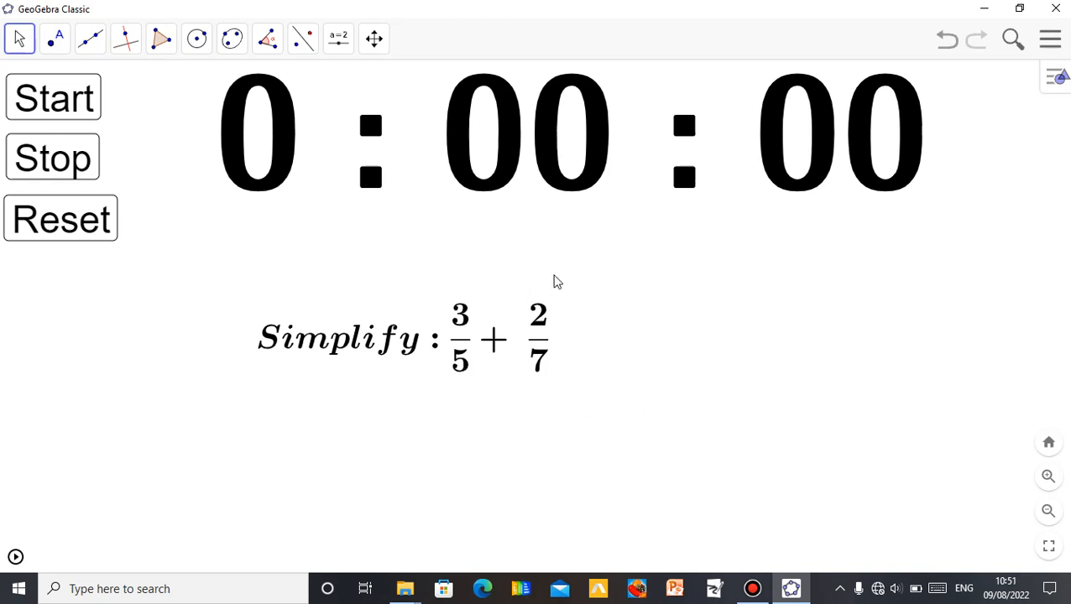
{"action": "mouse_move", "coordinate": [609, 392]}
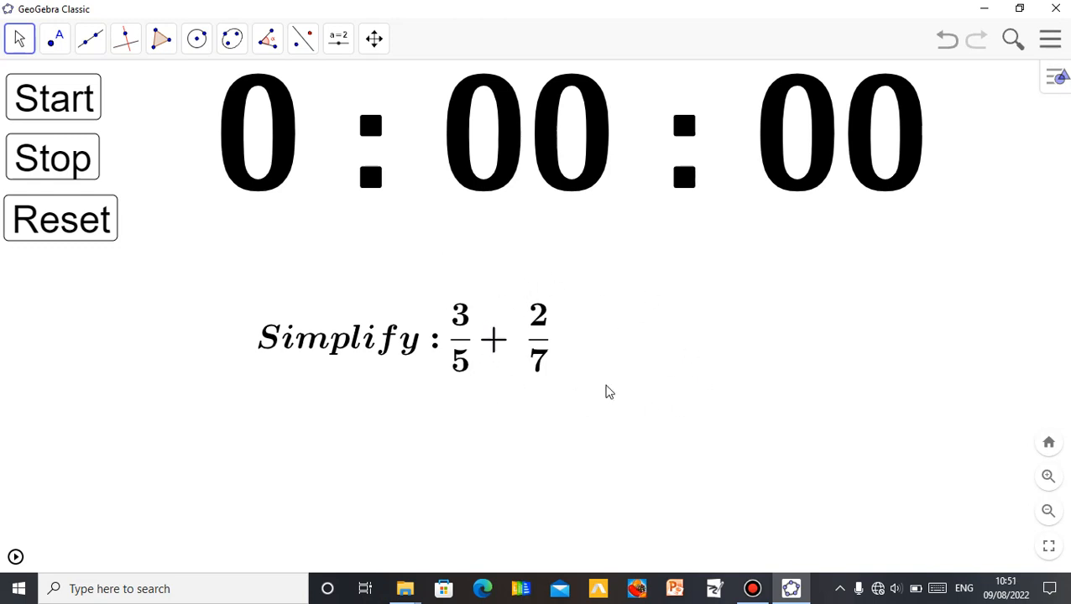